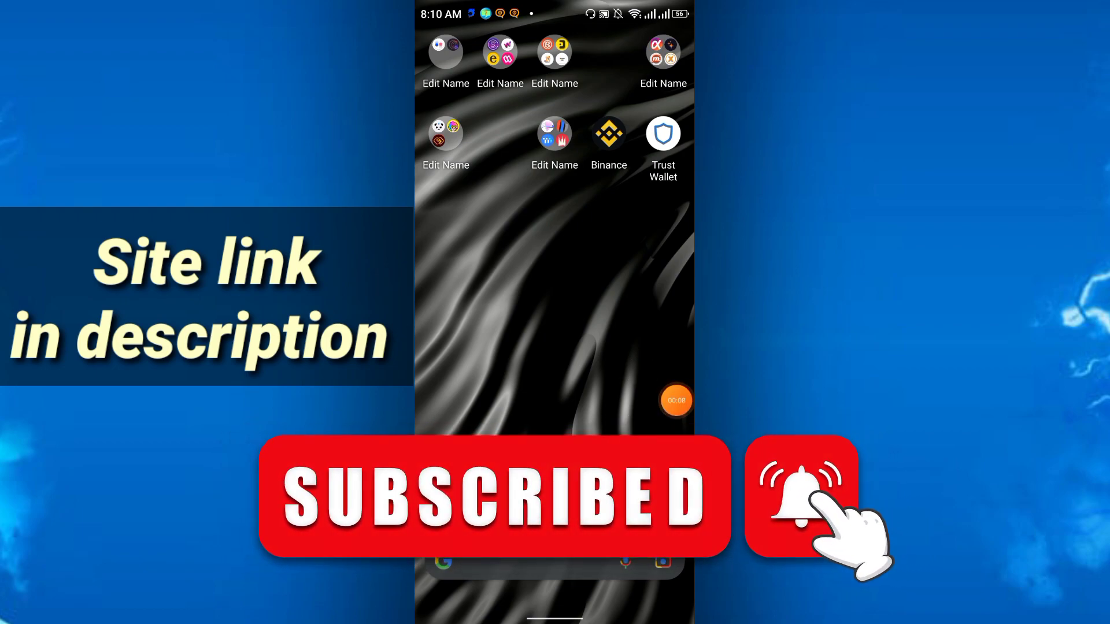
Step: Launch Chrome and load ecotraff.online showing its 100 ₽ registration and referral bonuses
left_click(674, 401)
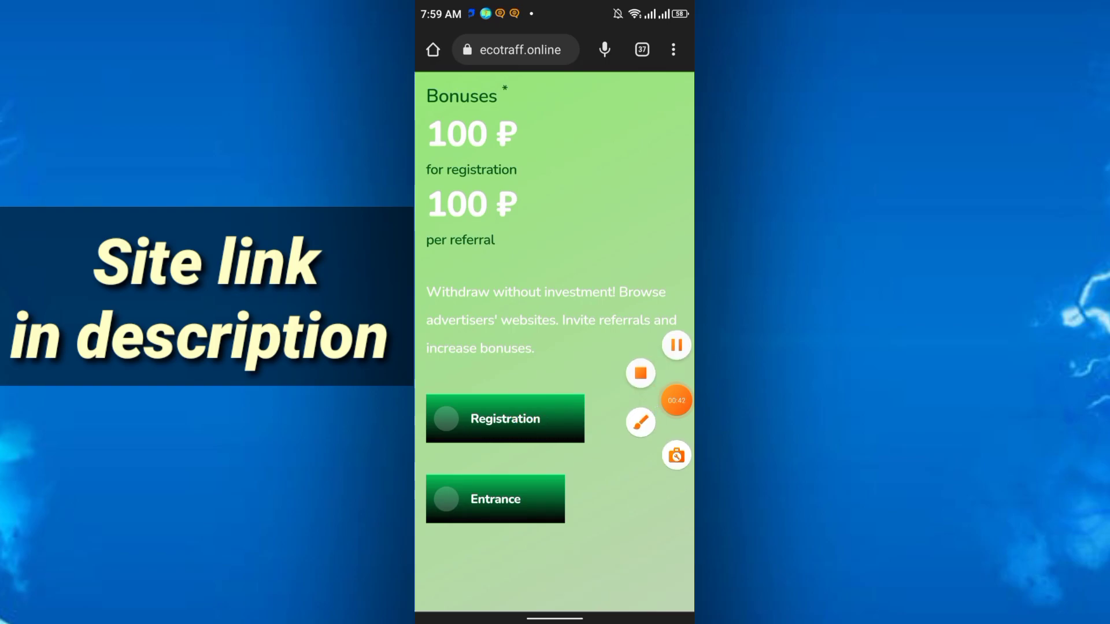
Step: Start registration and fill in the new account's login, email and password fields
left_click(505, 419)
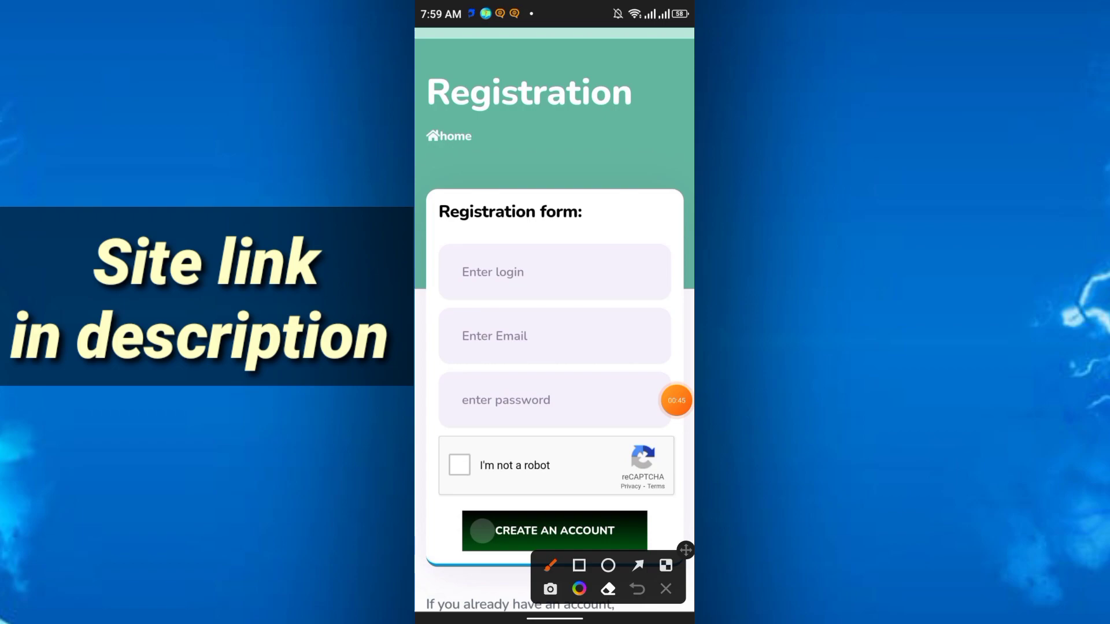
left_click_drag(541, 290, 627, 237)
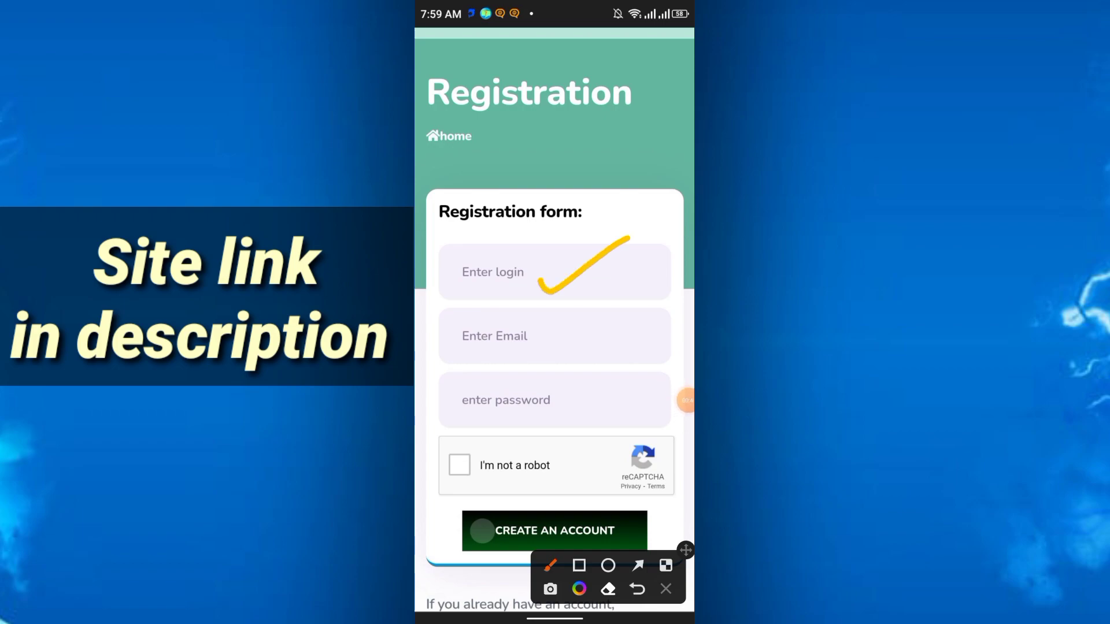
left_click_drag(542, 347, 637, 300)
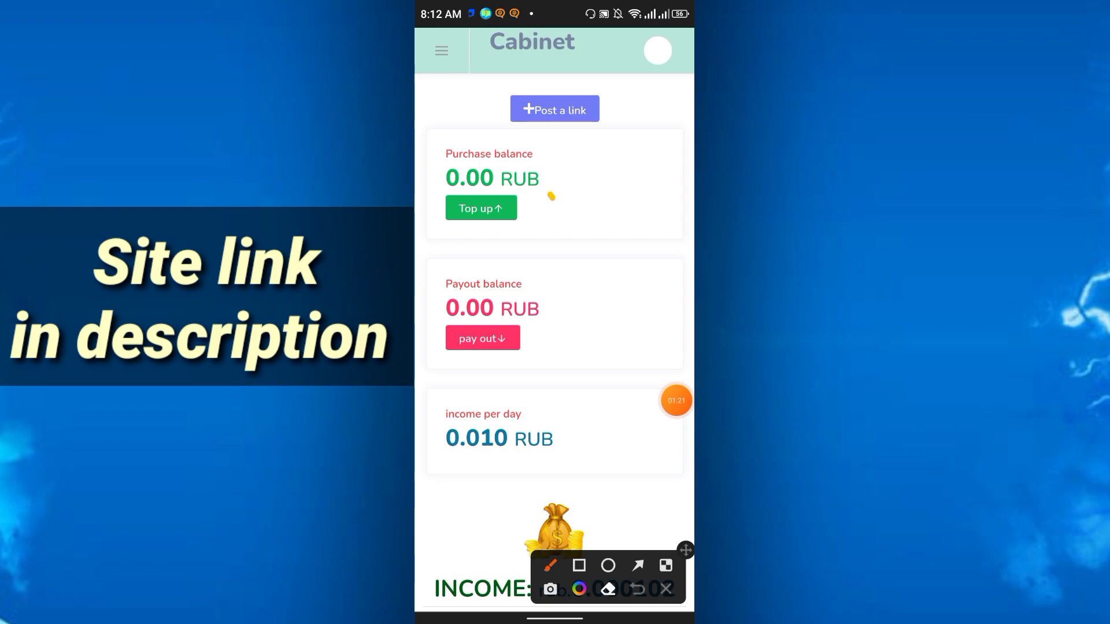
left_click_drag(556, 198, 609, 170)
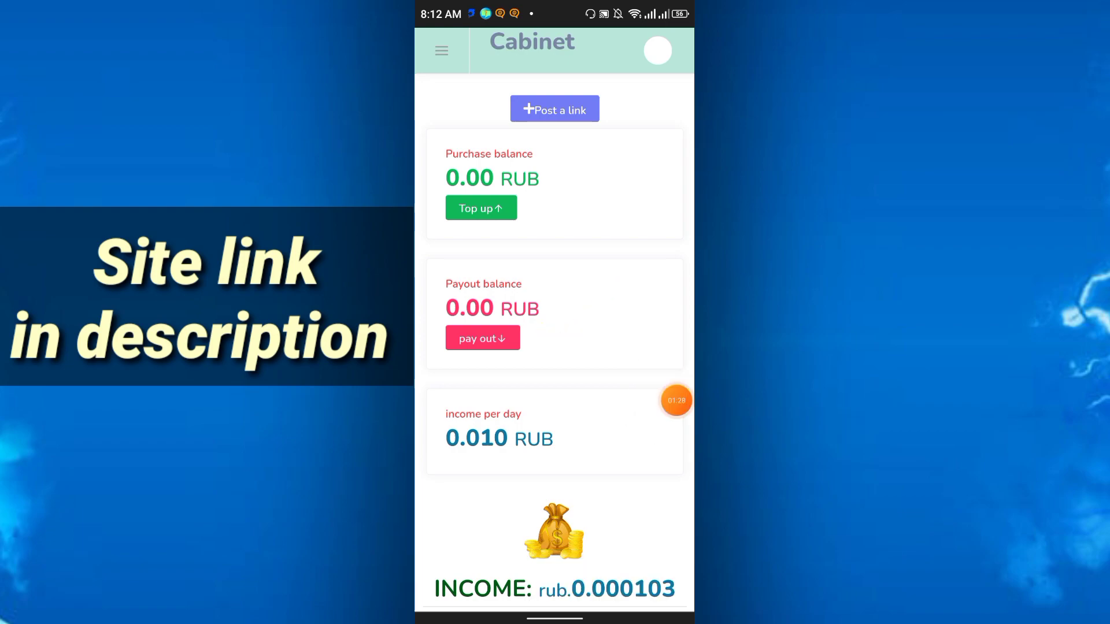
scroll("down", 3)
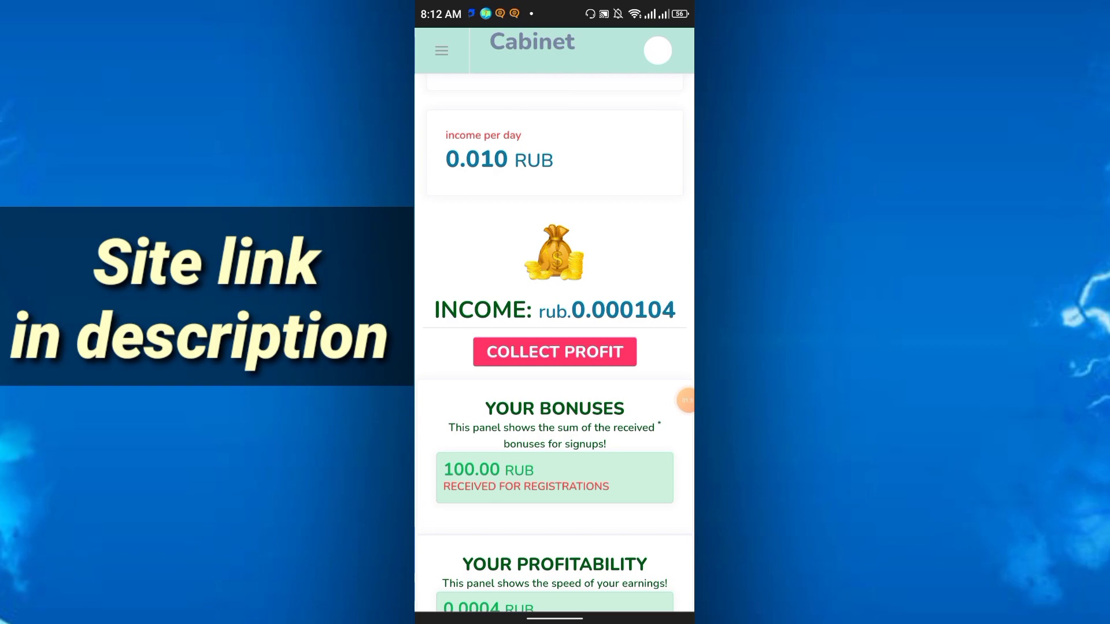
scroll("down", 3)
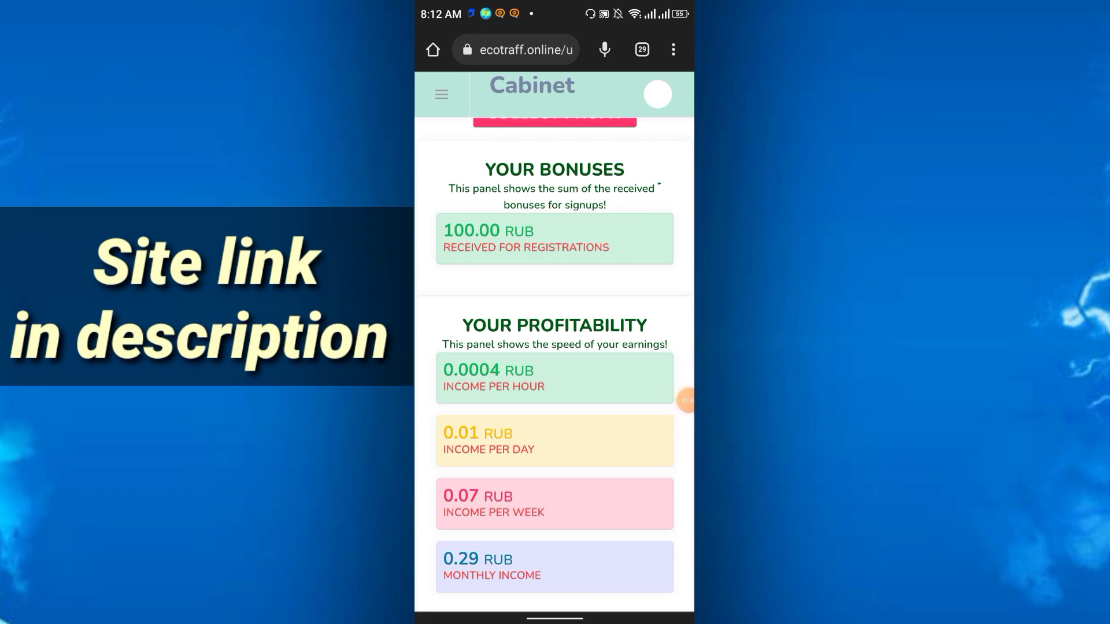
scroll("down", 3)
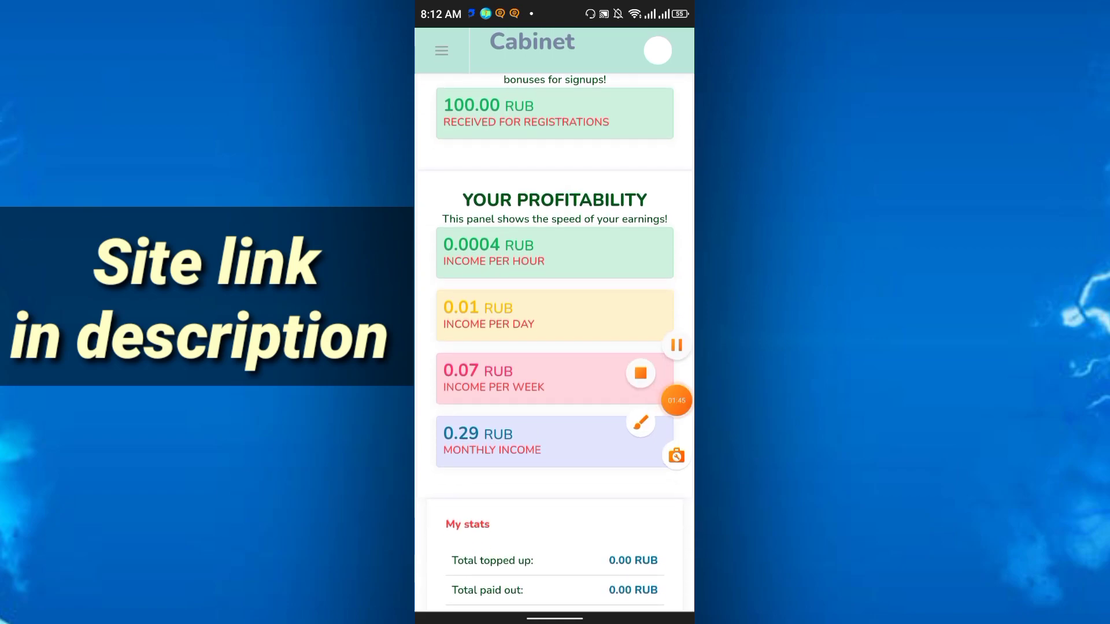
left_click_drag(632, 195, 618, 488)
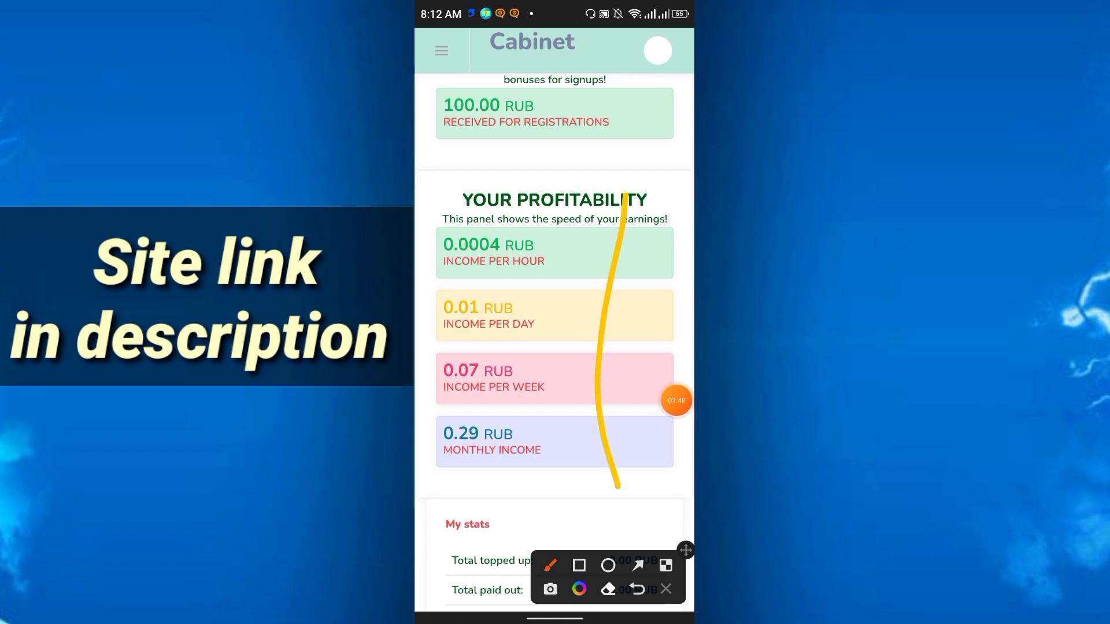
left_click_drag(461, 280, 544, 284)
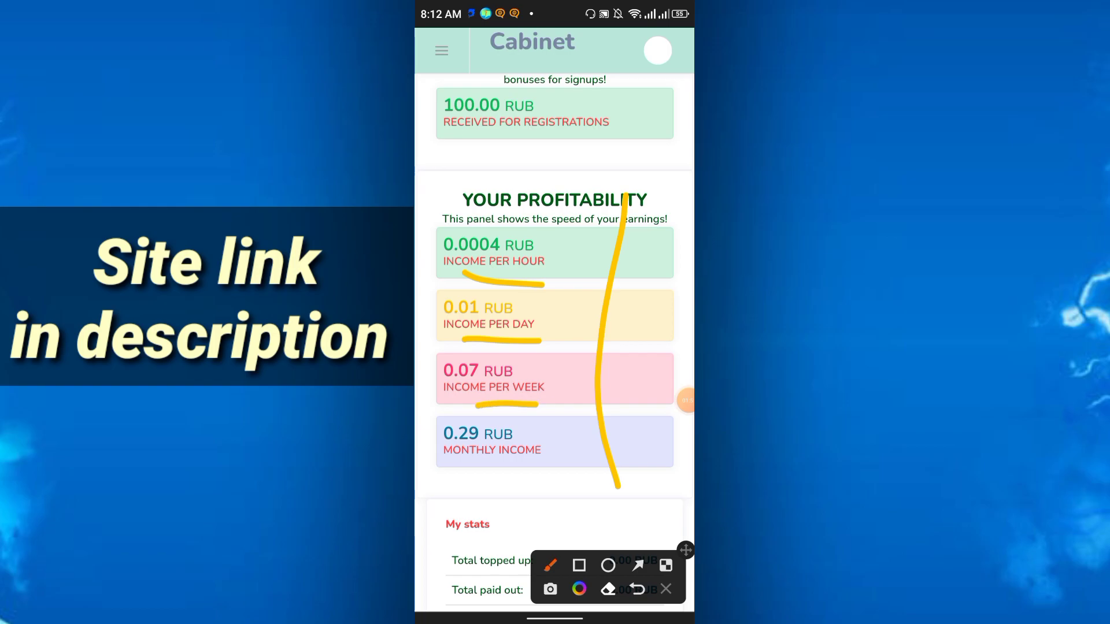
left_click_drag(464, 479, 563, 478)
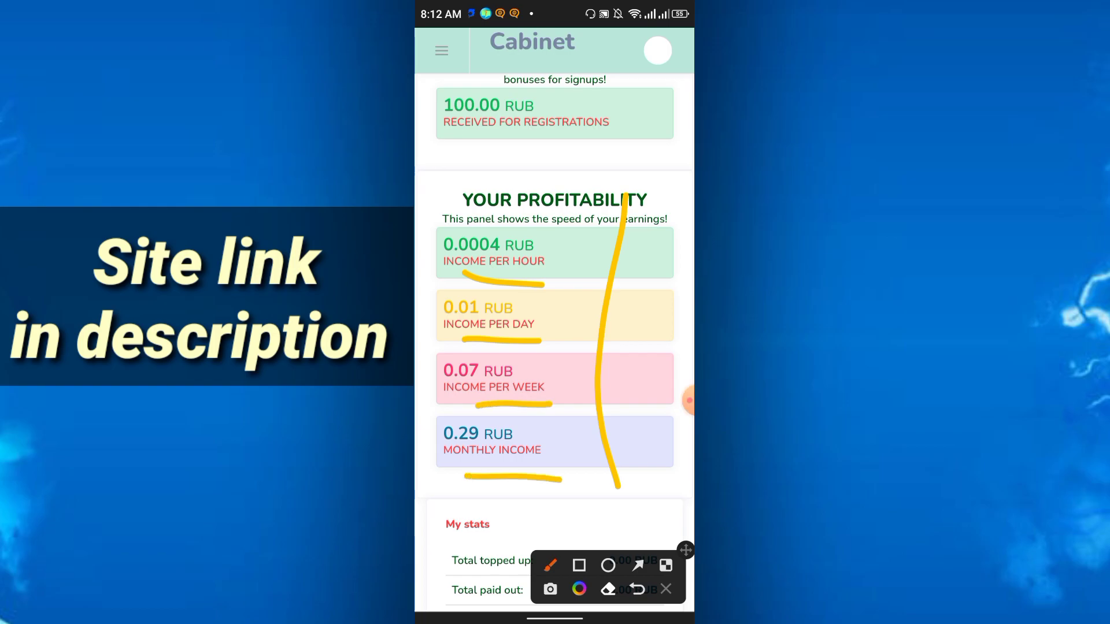
scroll("down", 3)
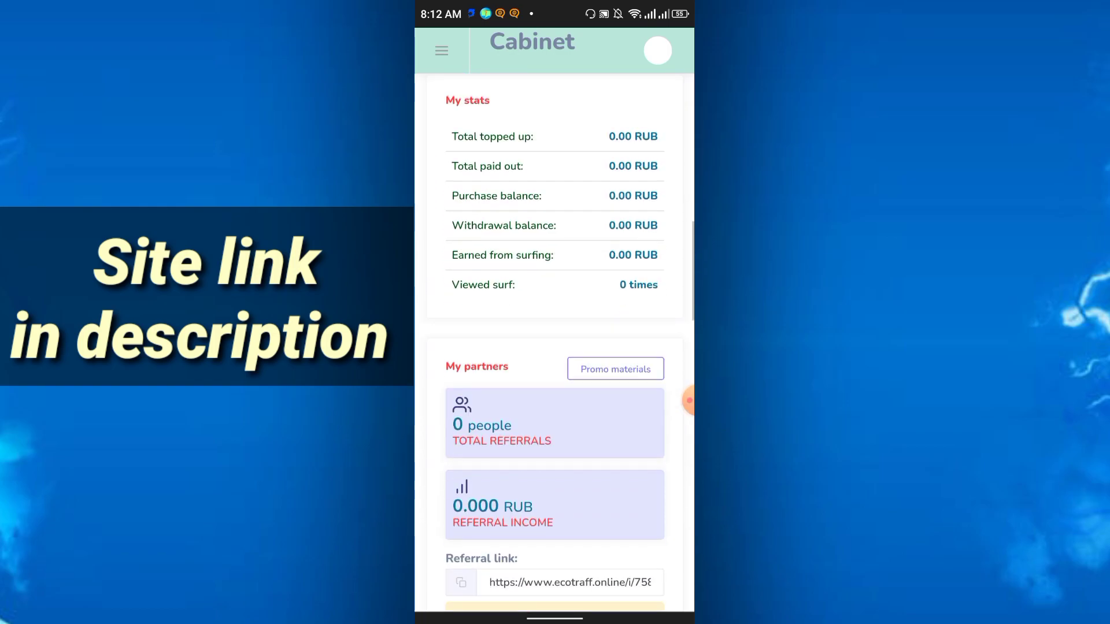
scroll("down", 3)
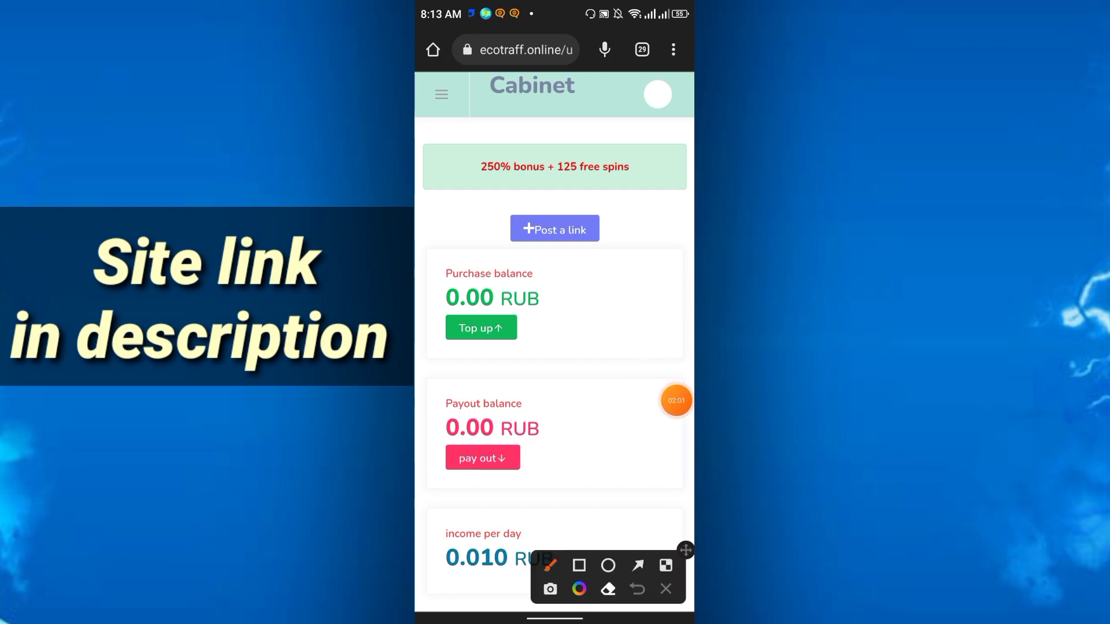
Step: Reach the Daily bonus page from the account sections menu
left_click_drag(469, 219, 475, 131)
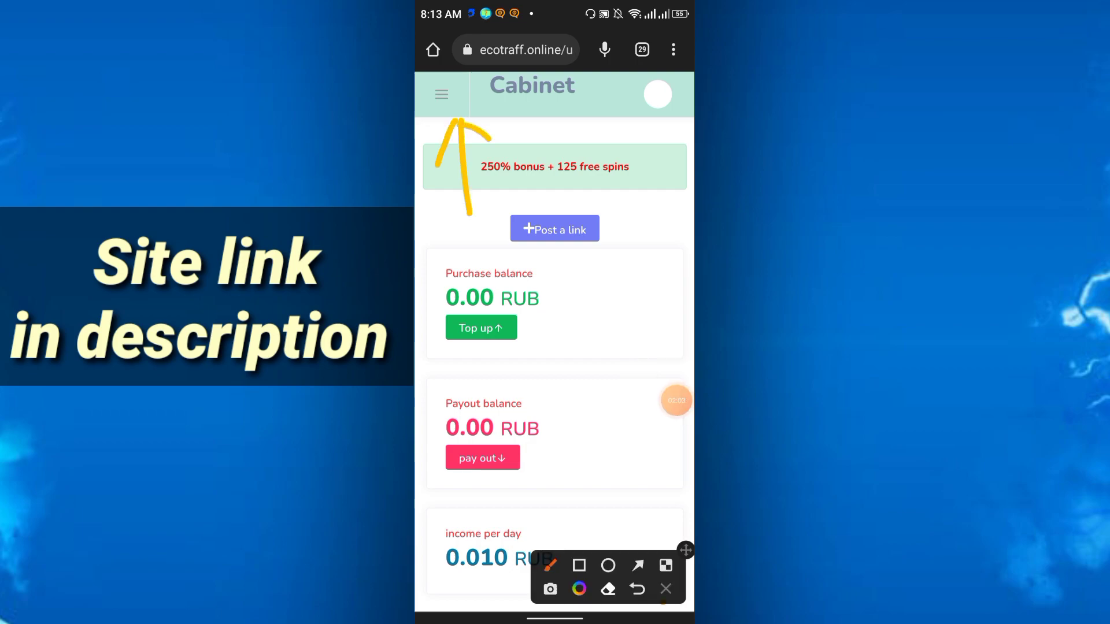
left_click(441, 94)
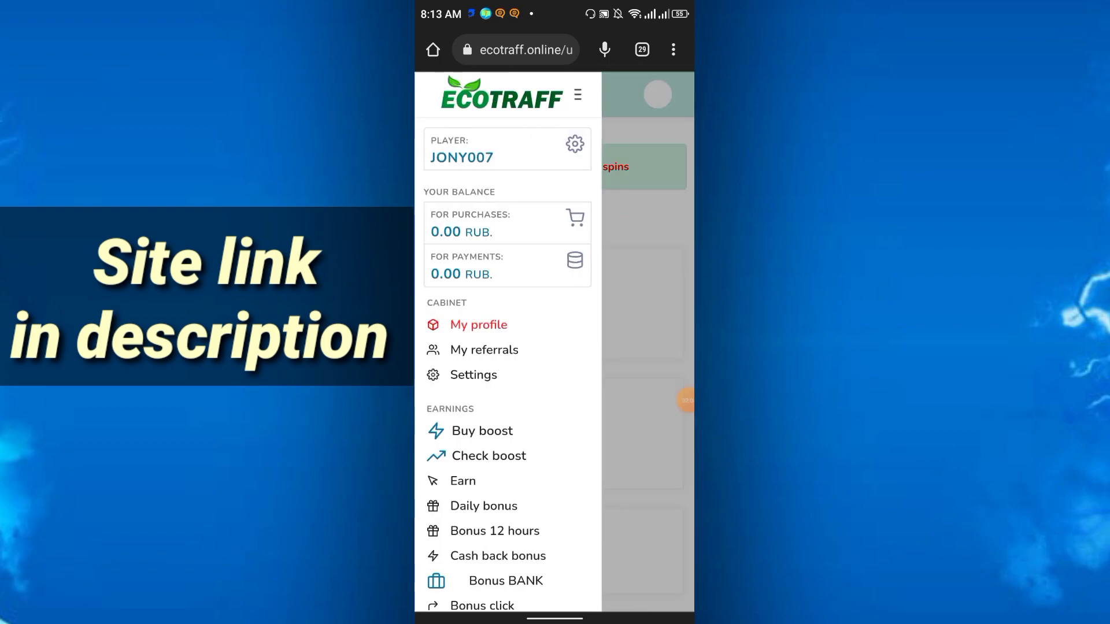
scroll("down", 3)
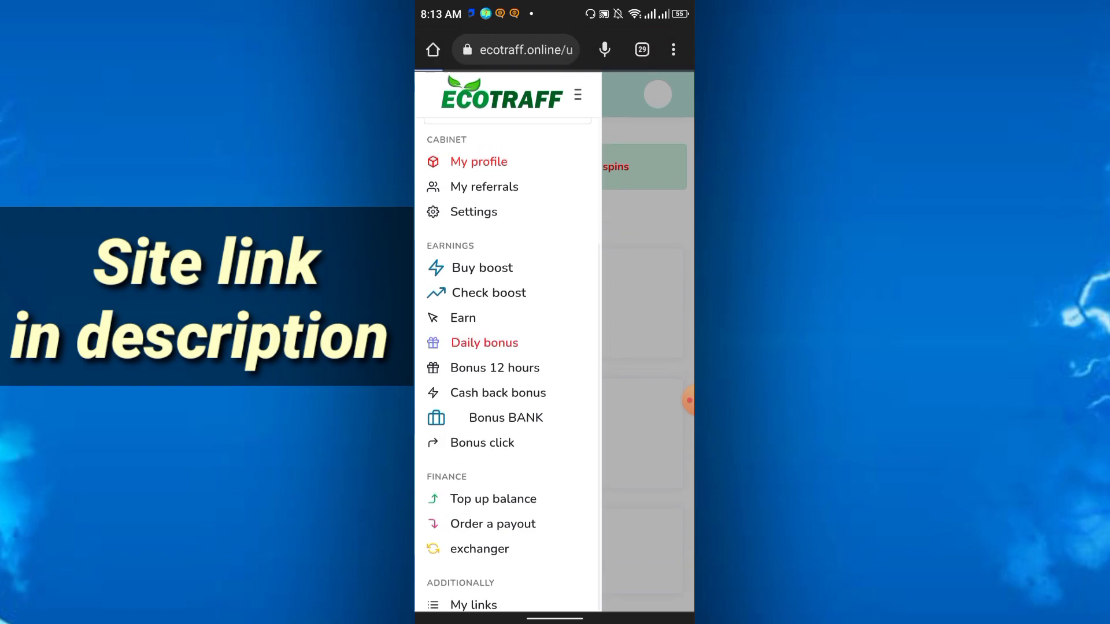
left_click(484, 343)
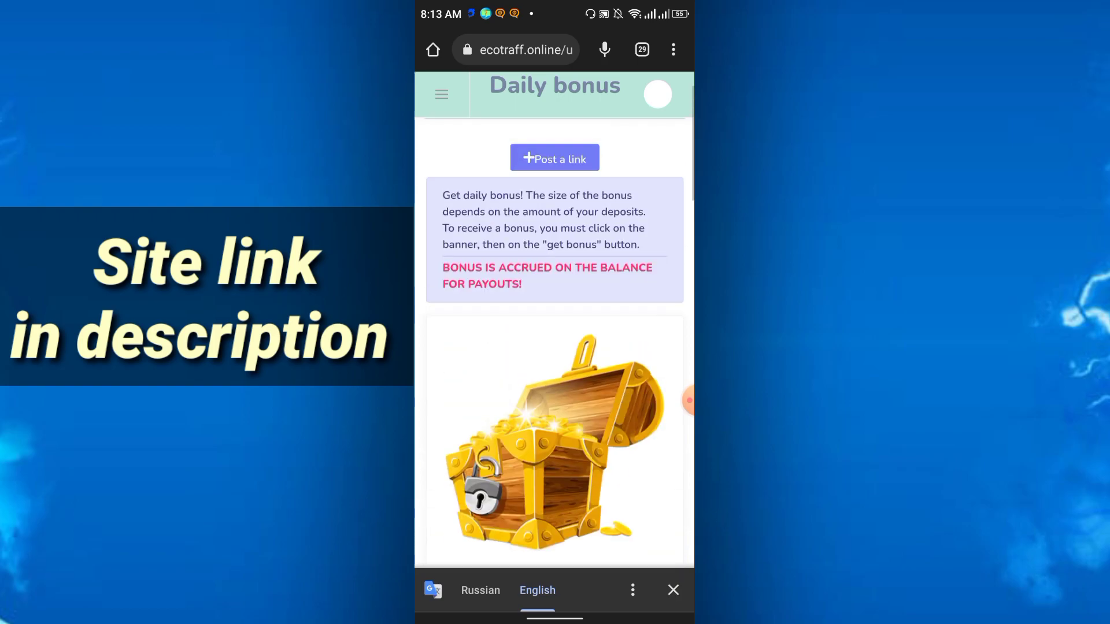
scroll("down", 3)
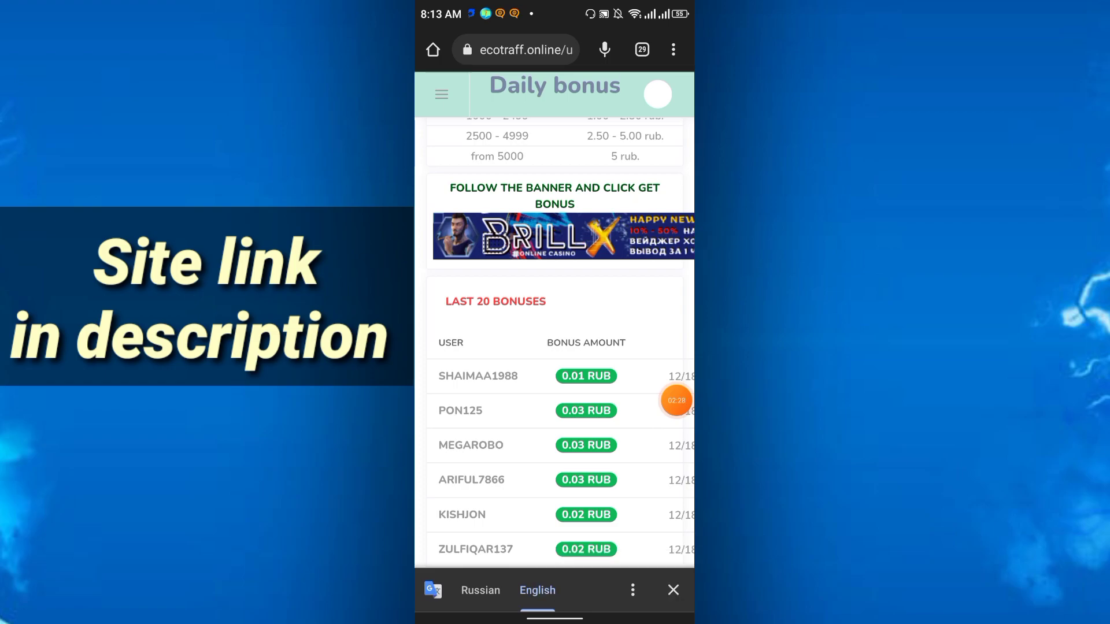
scroll("down", 3)
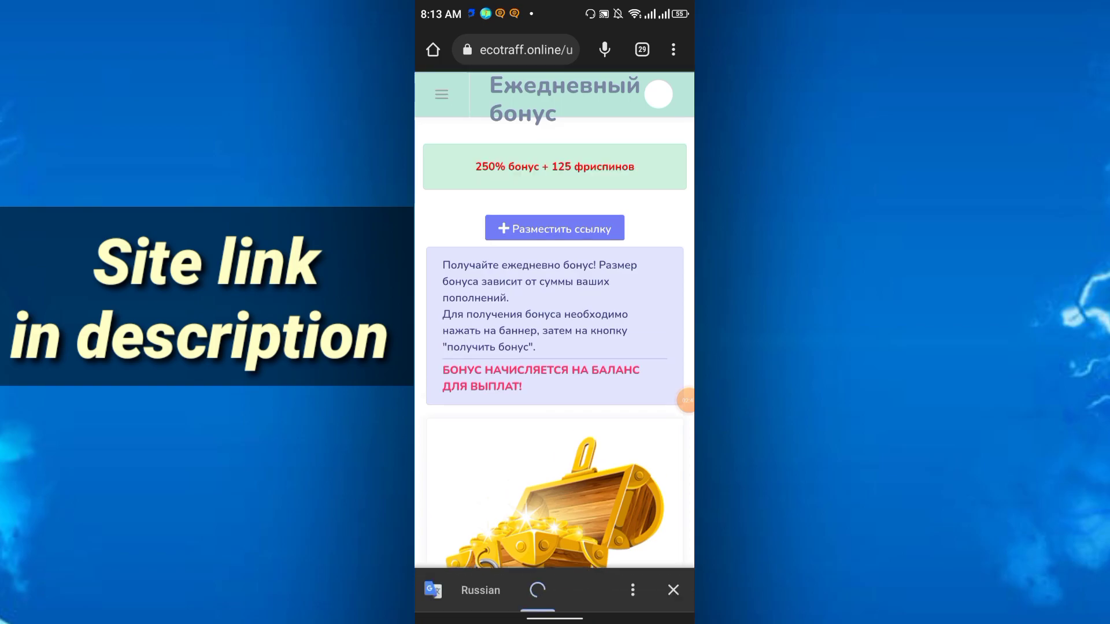
Step: Claim the daily bonus and show the 23 h 59 min countdown to the next one in English
left_click(538, 590)
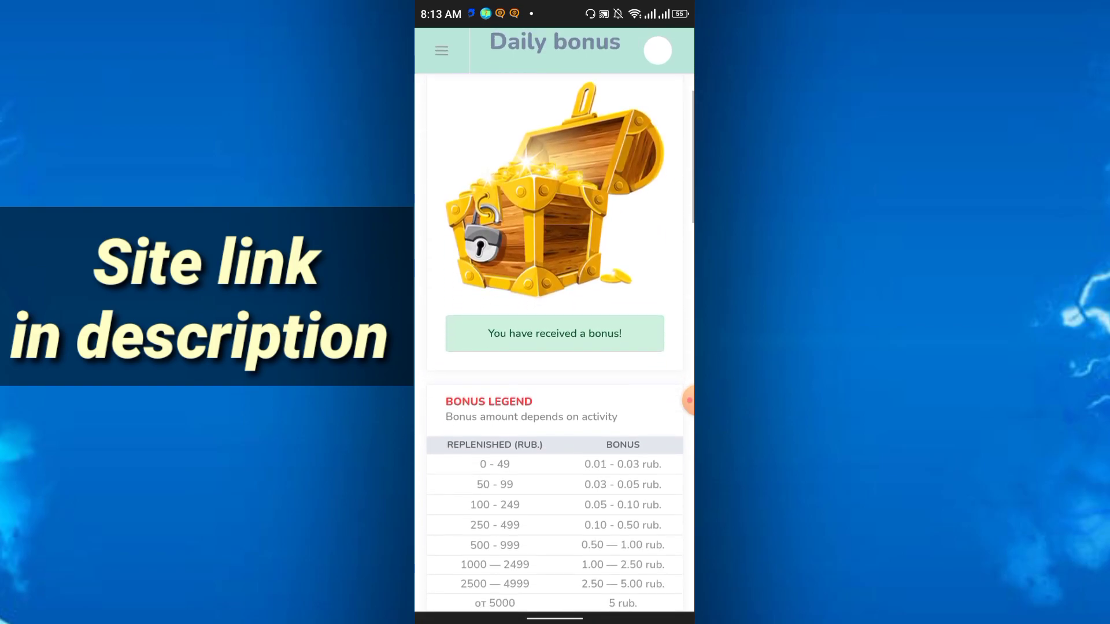
scroll("down", 3)
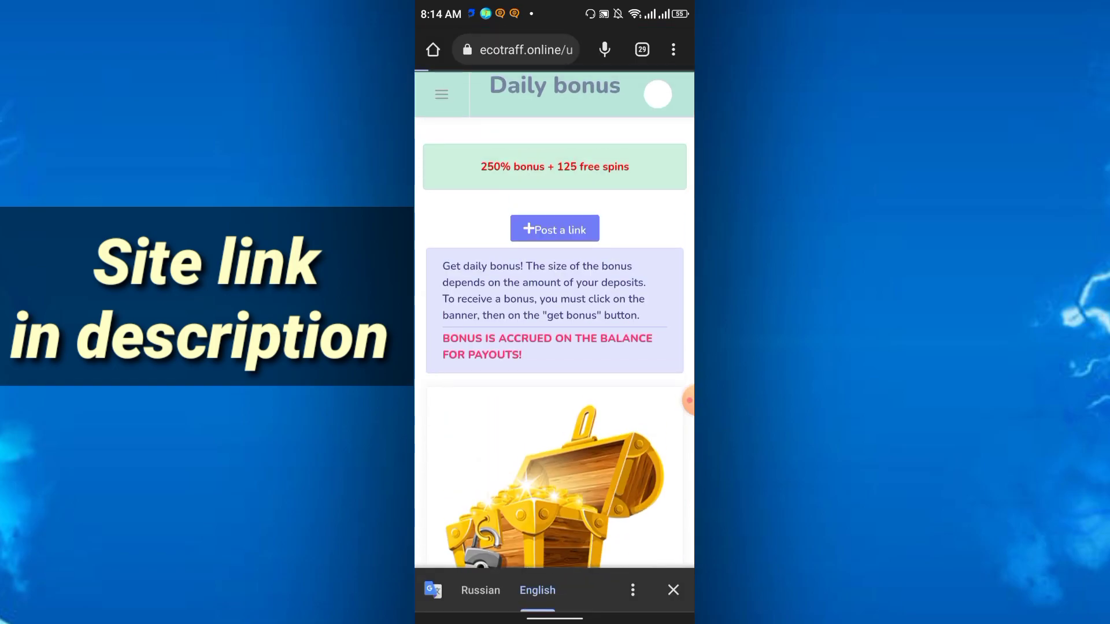
left_click(480, 591)
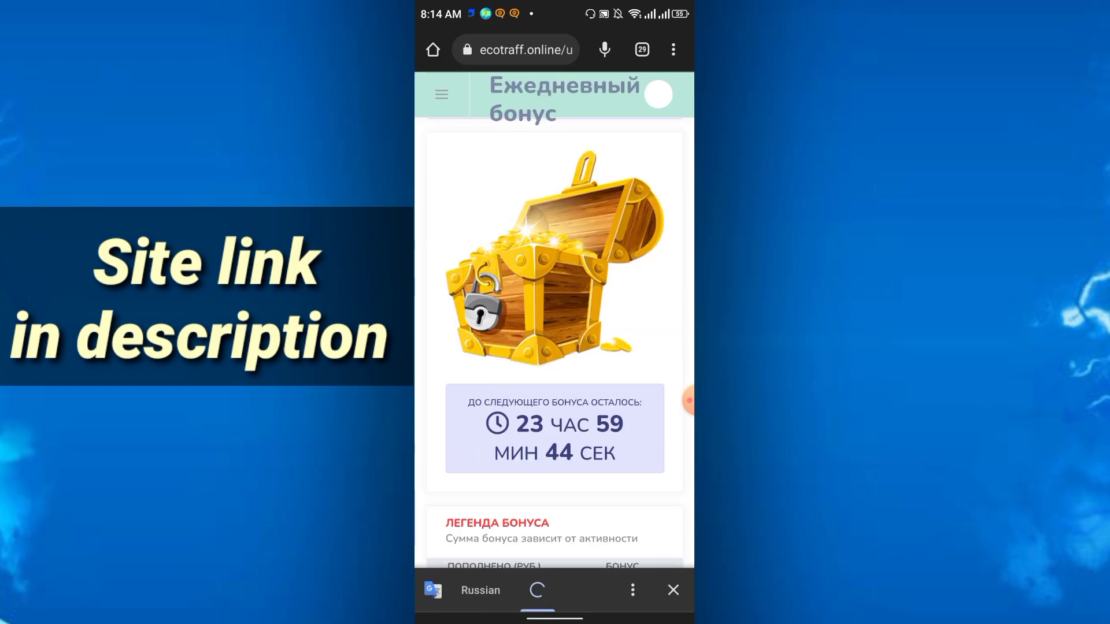
left_click(538, 589)
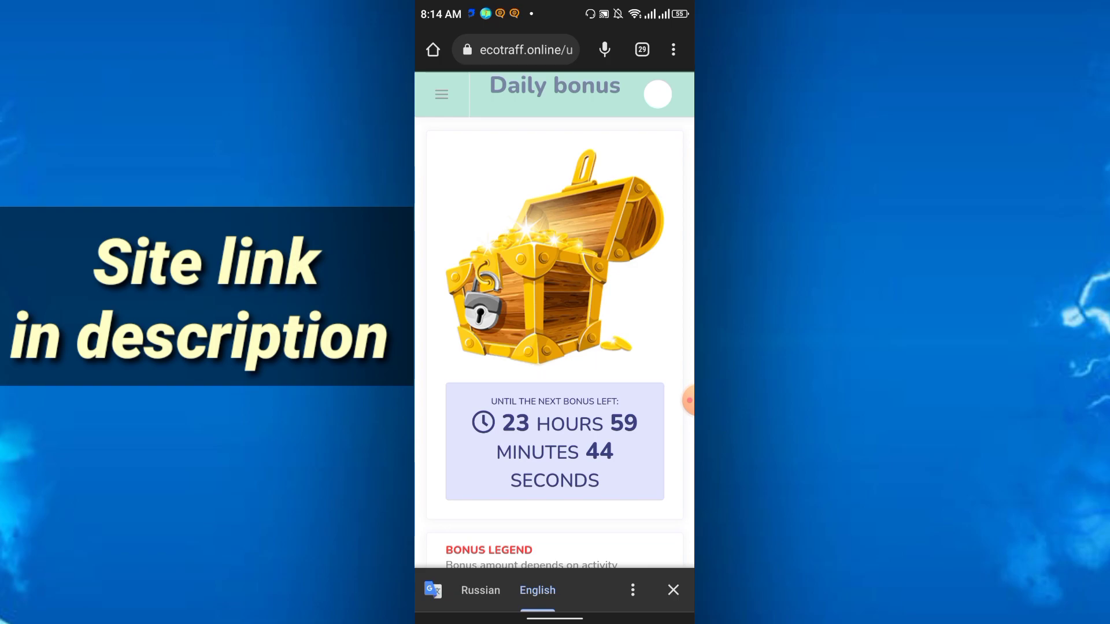
Step: Go to the Bonus 12 hours page listing the last 20 bonuses paid to users
left_click(441, 94)
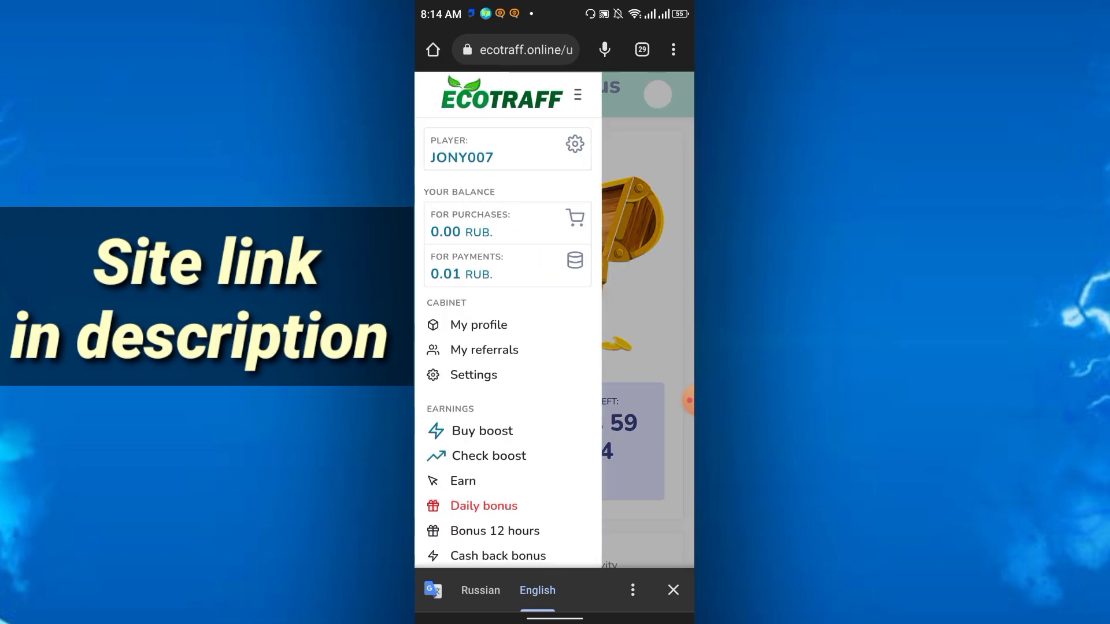
scroll("down", 3)
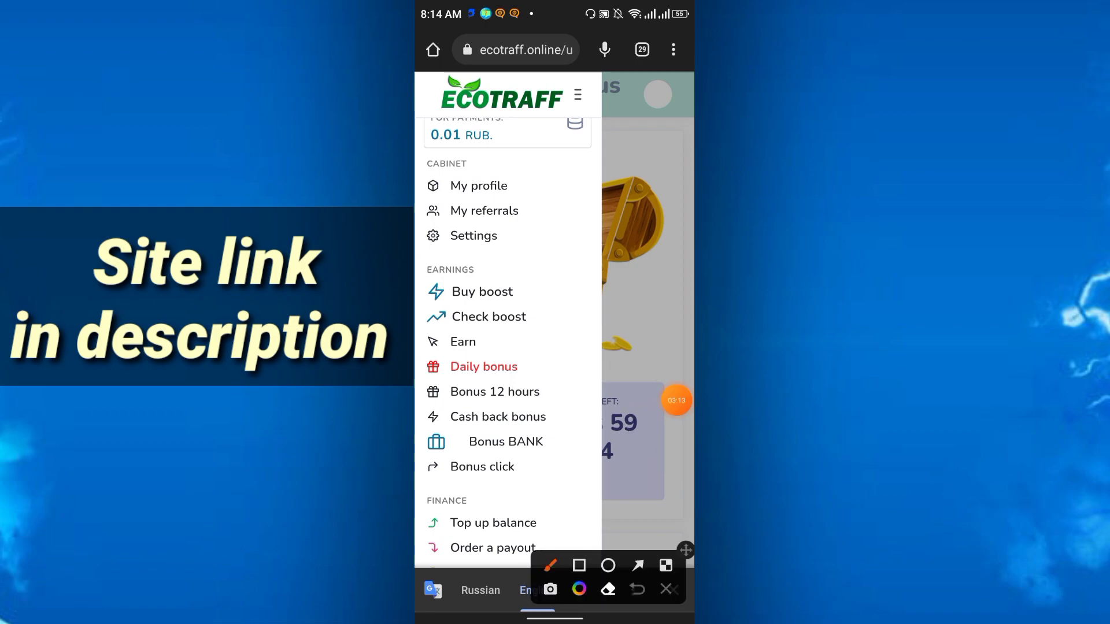
left_click_drag(527, 374, 610, 327)
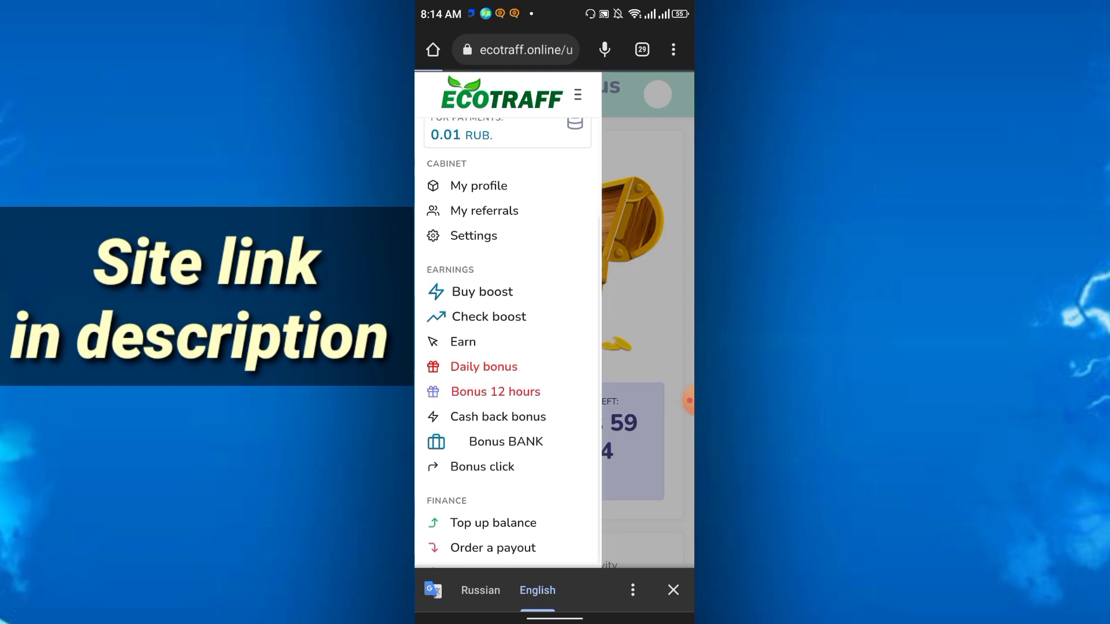
left_click(496, 392)
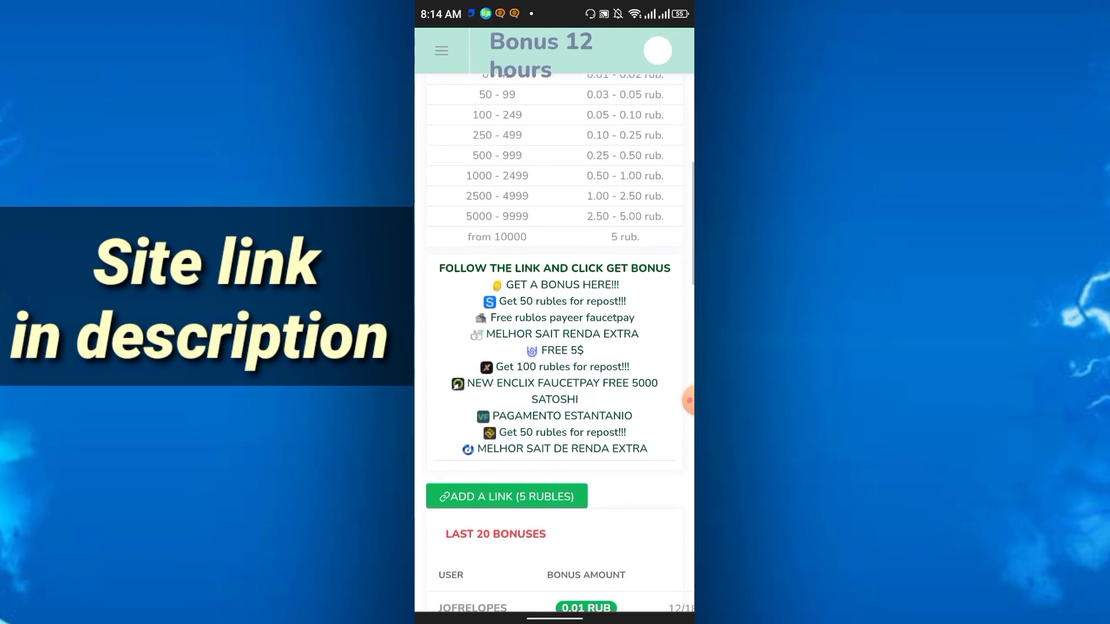
scroll("down", 3)
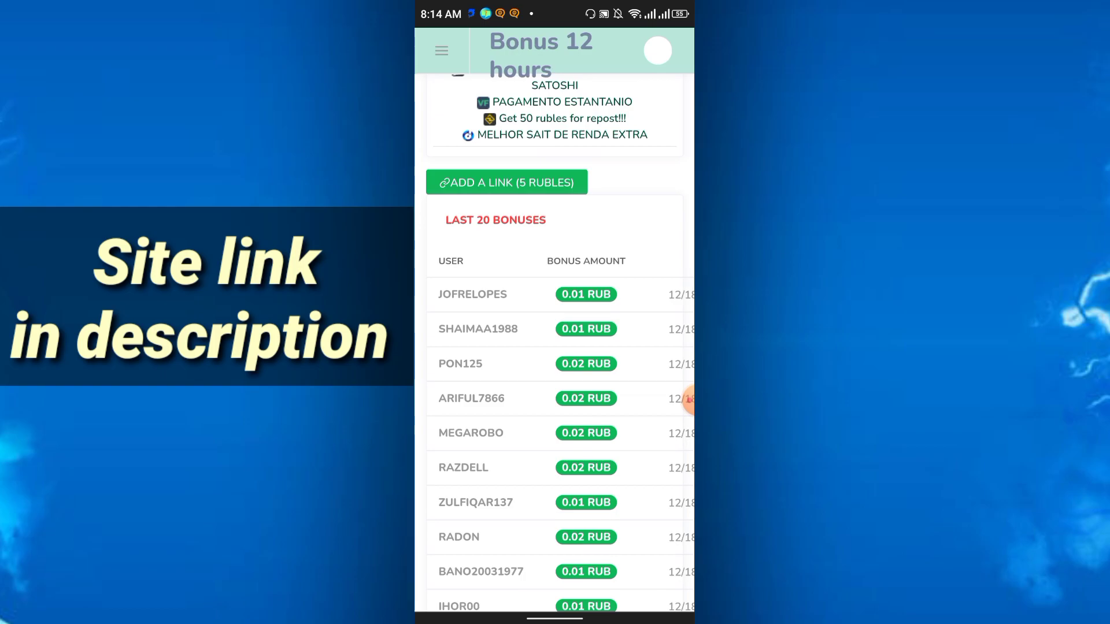
Step: Show the Surfing Sites page in English with its ad links paying 0.02 ₽ per 10-second view
left_click(441, 50)
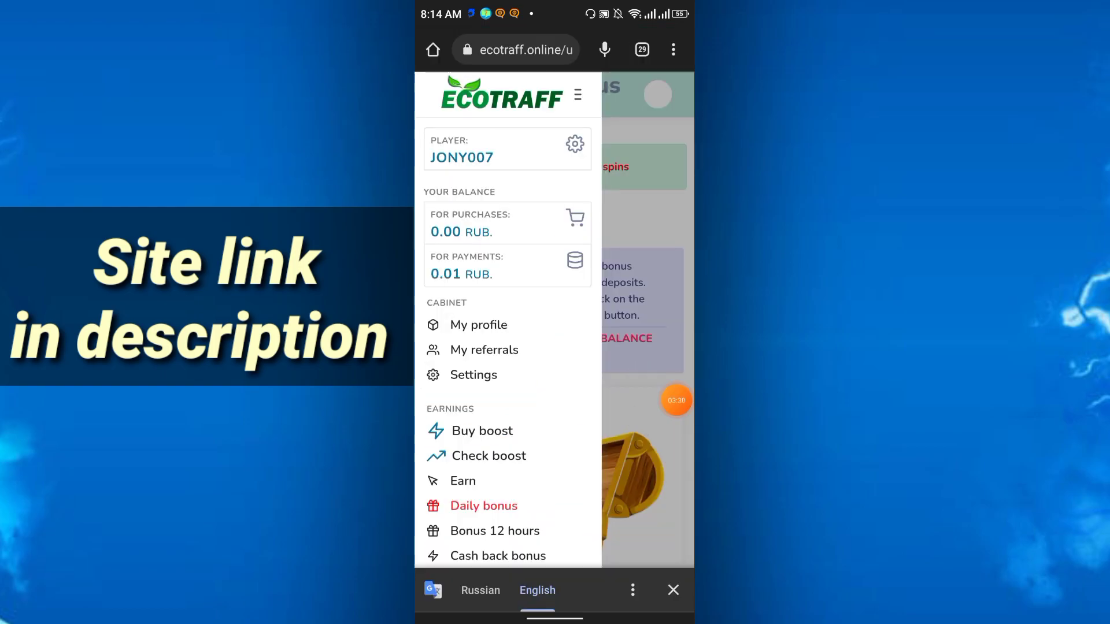
scroll("down", 3)
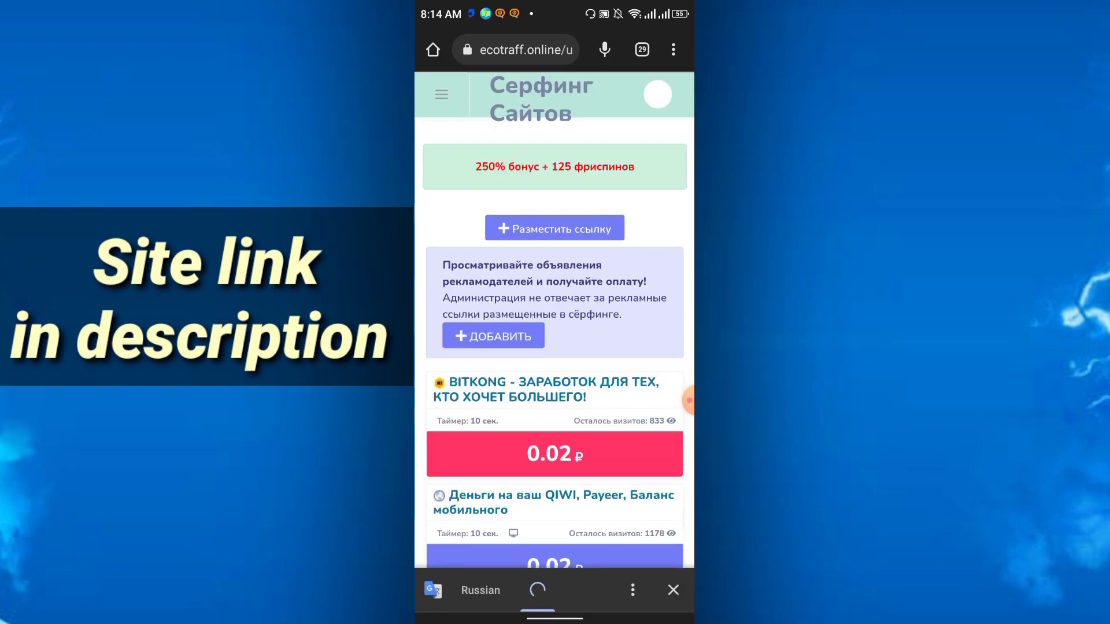
left_click(538, 590)
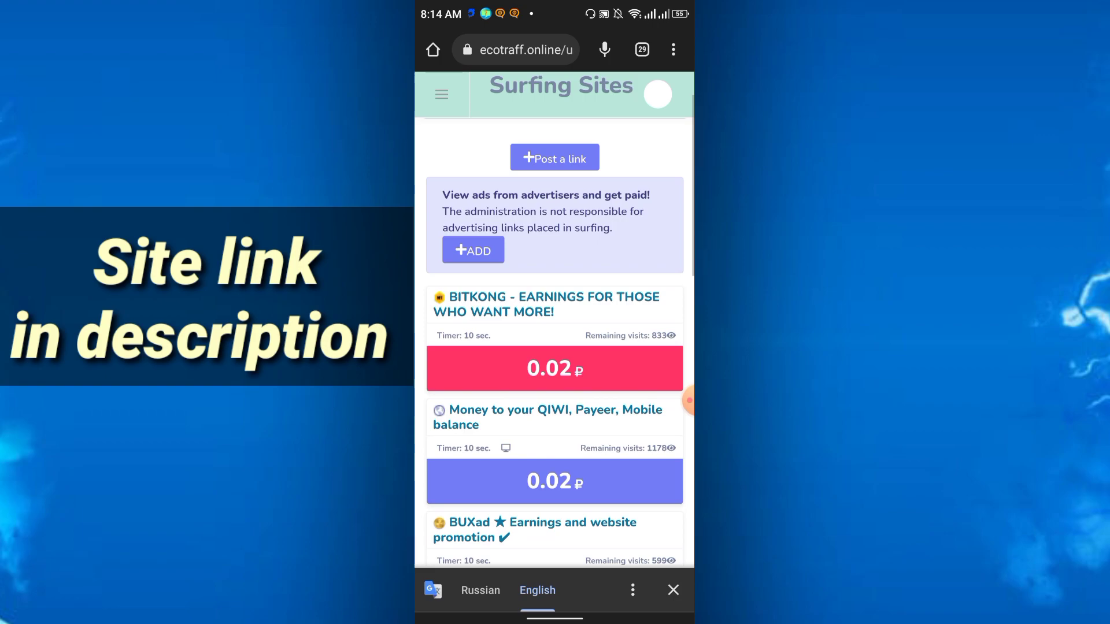
left_click_drag(595, 386, 673, 330)
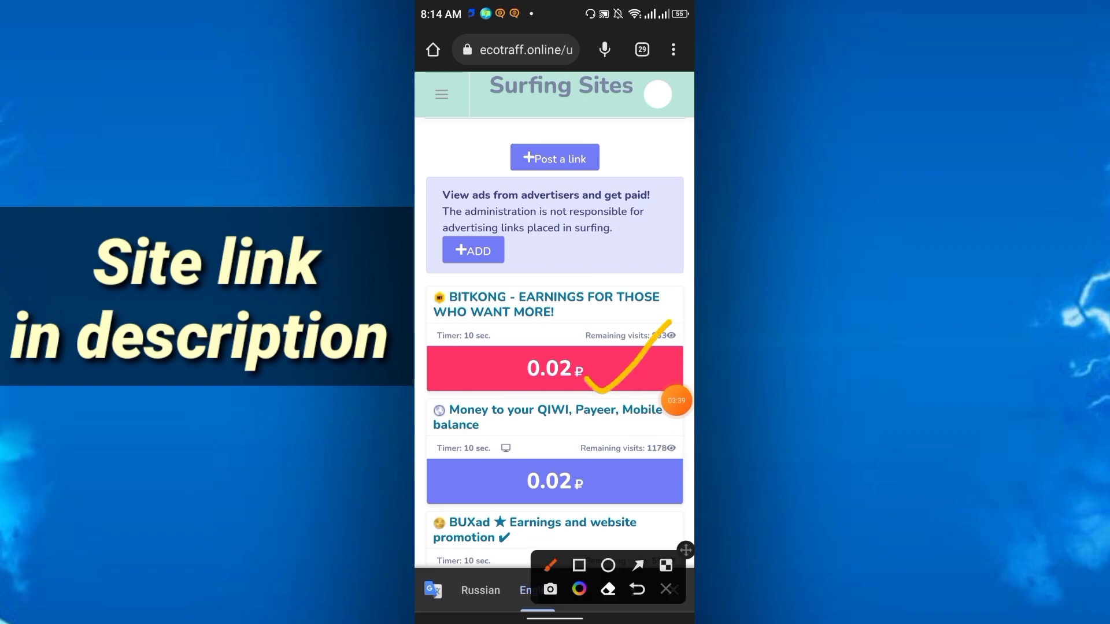
scroll("down", 3)
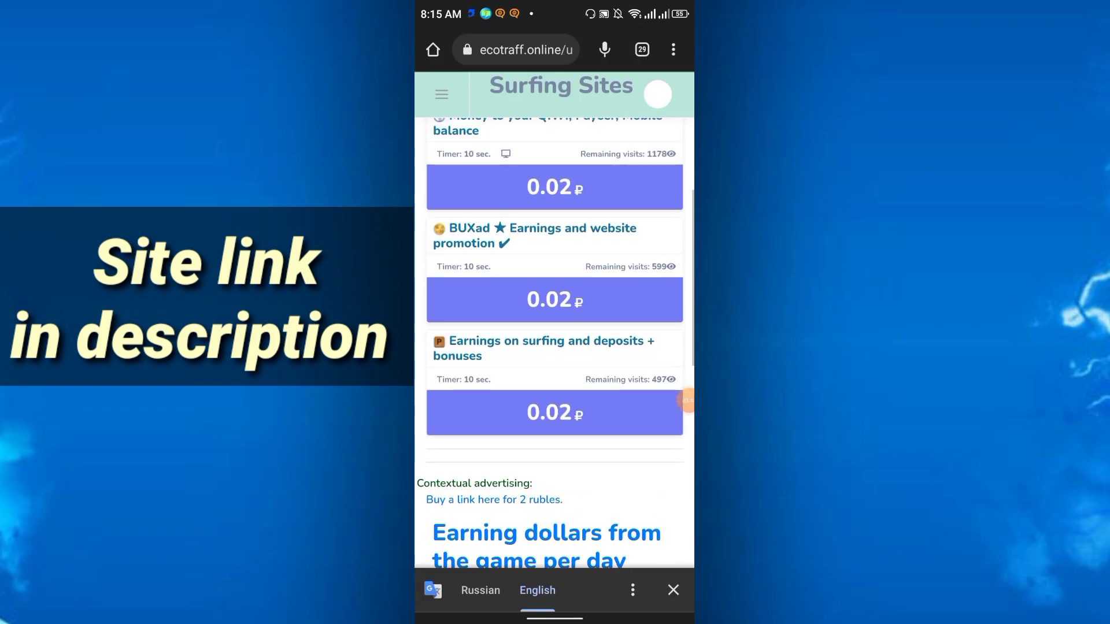
scroll("up", 3)
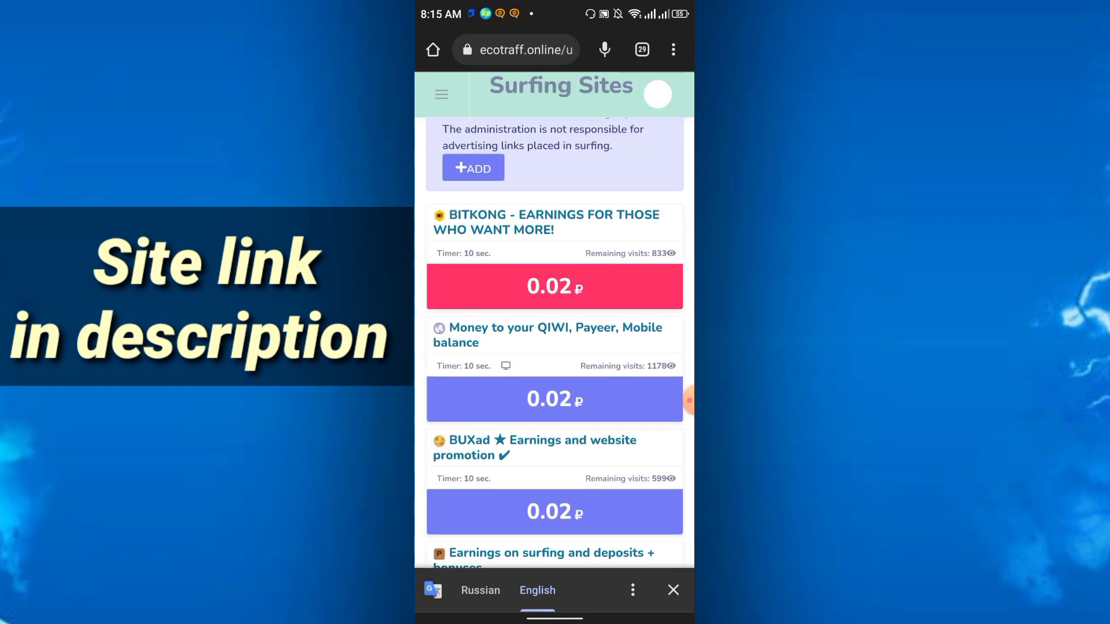
Step: View the BITKONG ad through its timer, confirm the check to get credited, and return to the surf list
left_click(554, 285)
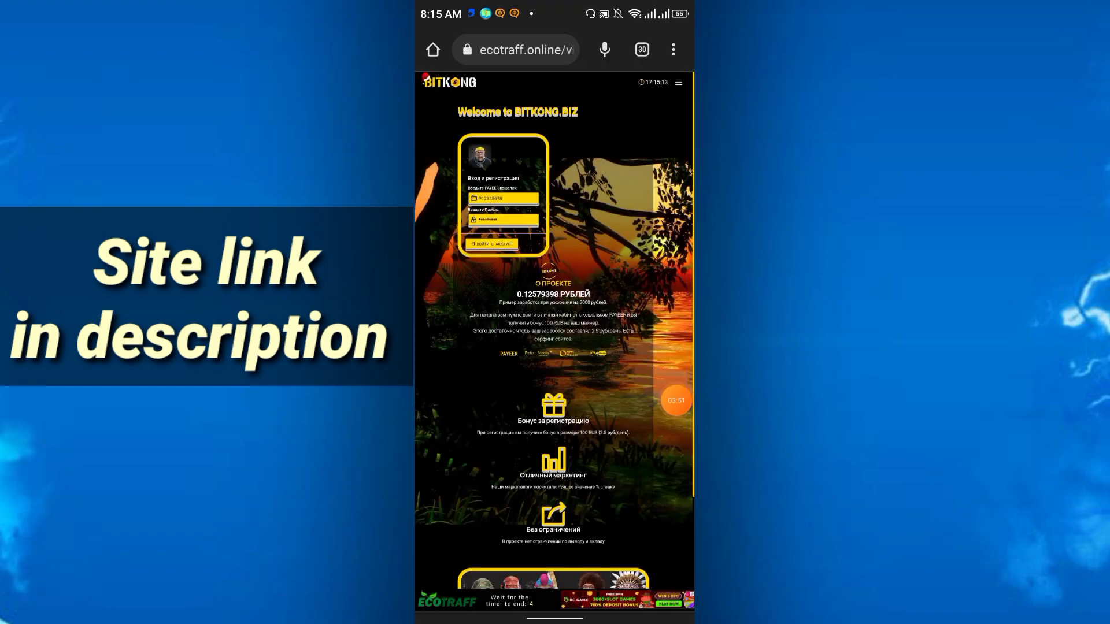
scroll("down", 3)
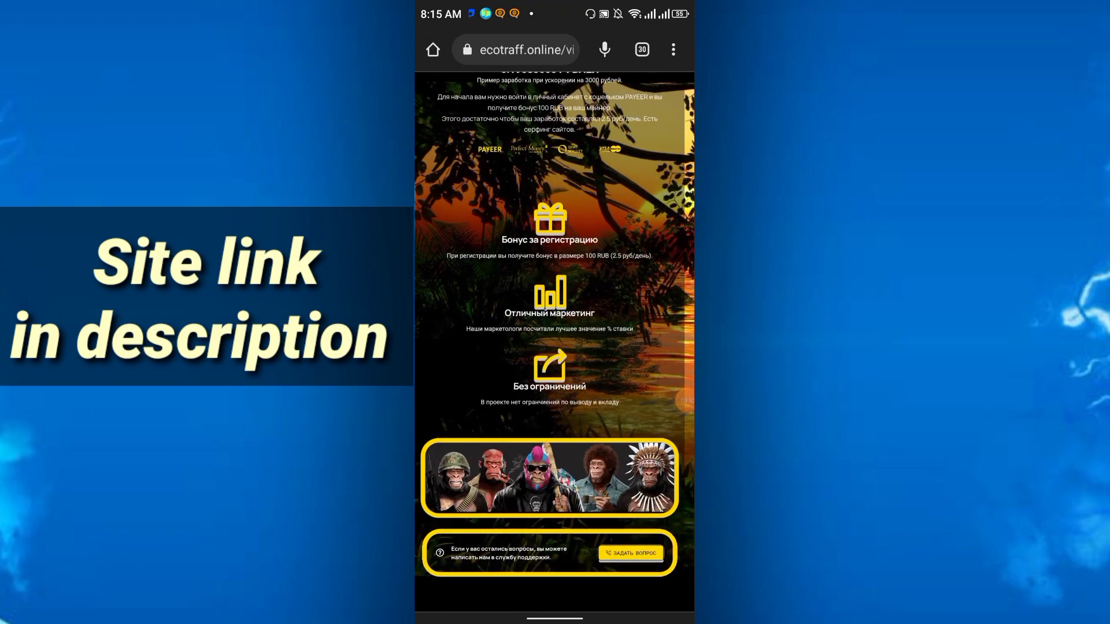
scroll("down", 3)
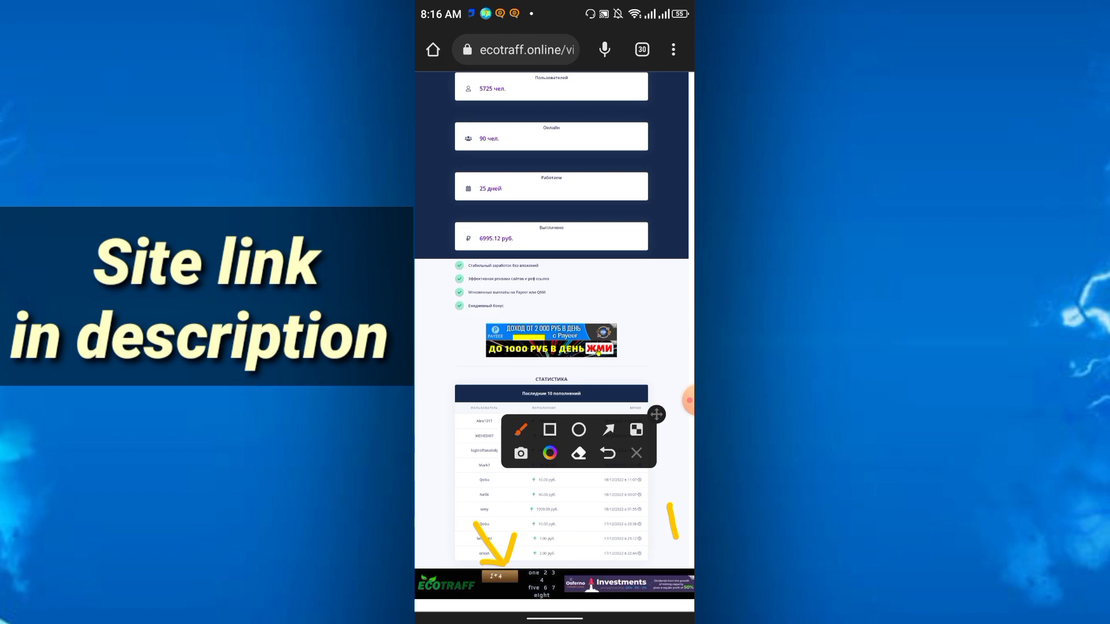
left_click(635, 453)
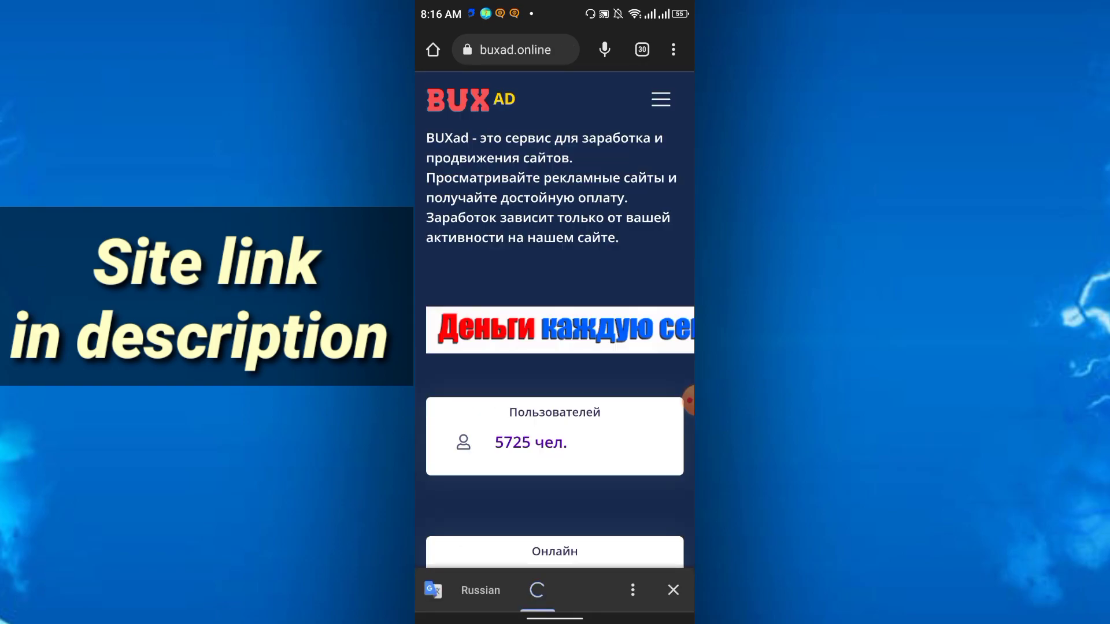
left_click(537, 590)
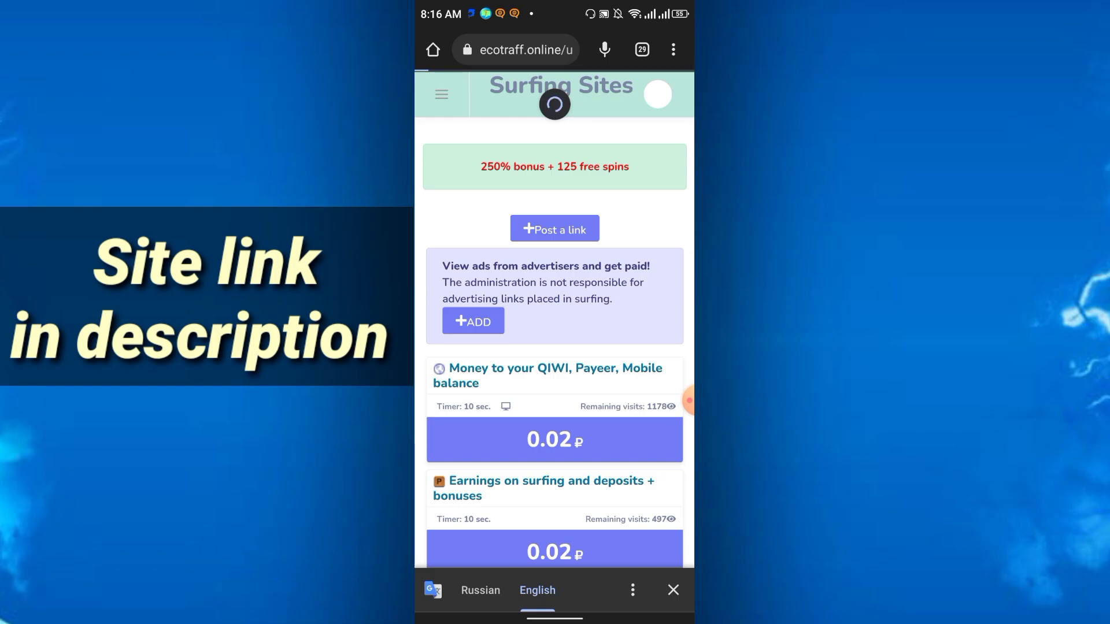
Step: Review the My referrals page with its referral link and reward rates, then return to the Cabinet showing 0.03 RUB
left_click(440, 94)
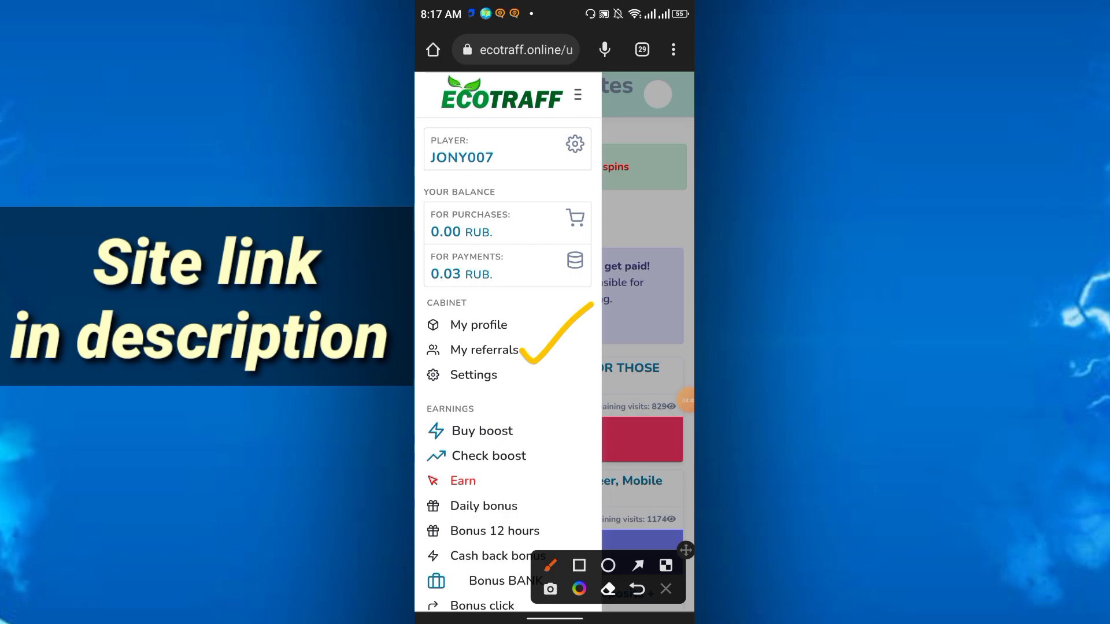
left_click(484, 349)
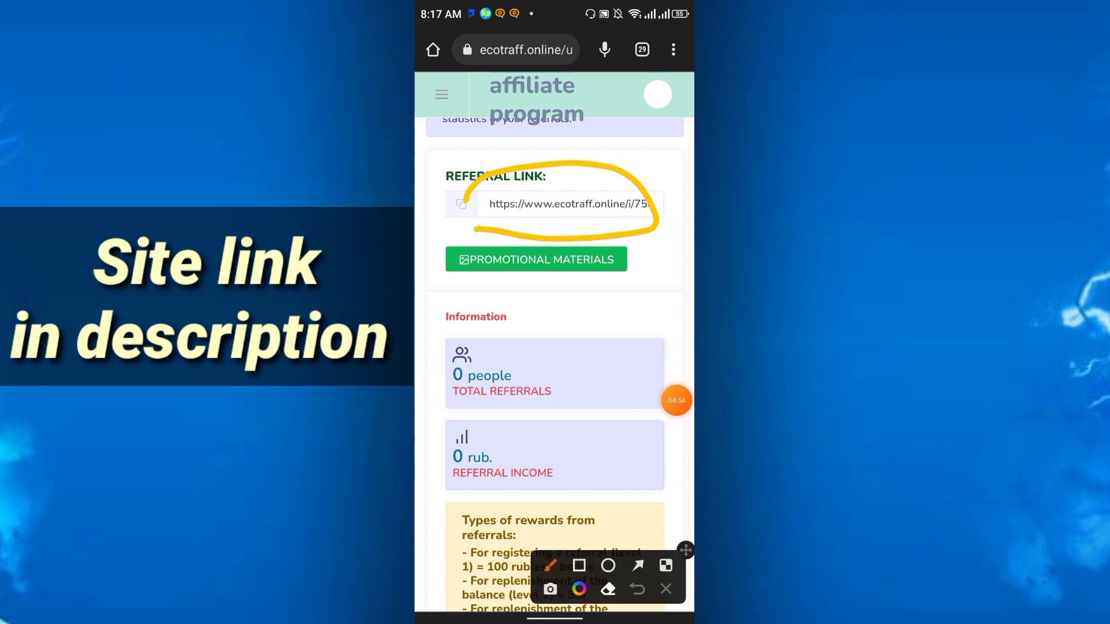
left_click(665, 589)
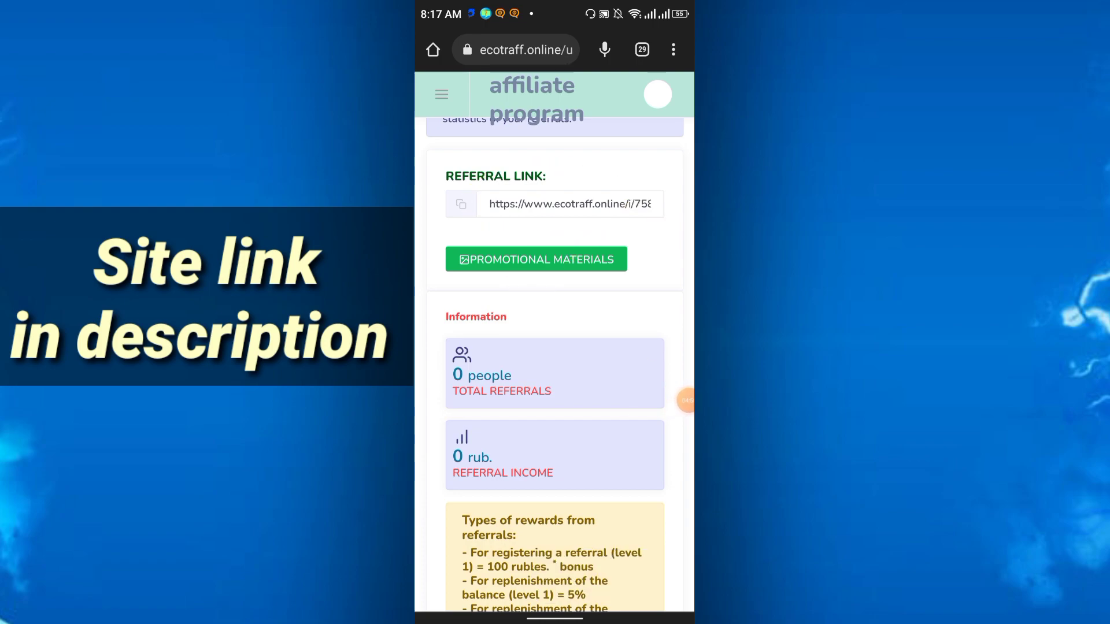
scroll("down", 3)
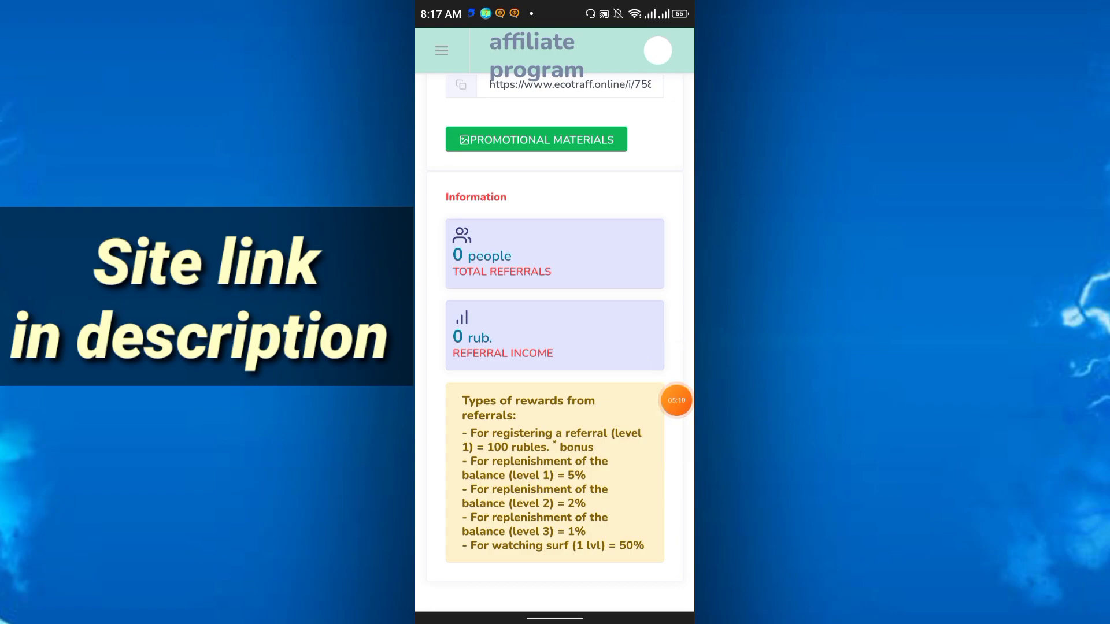
left_click_drag(545, 470, 601, 471)
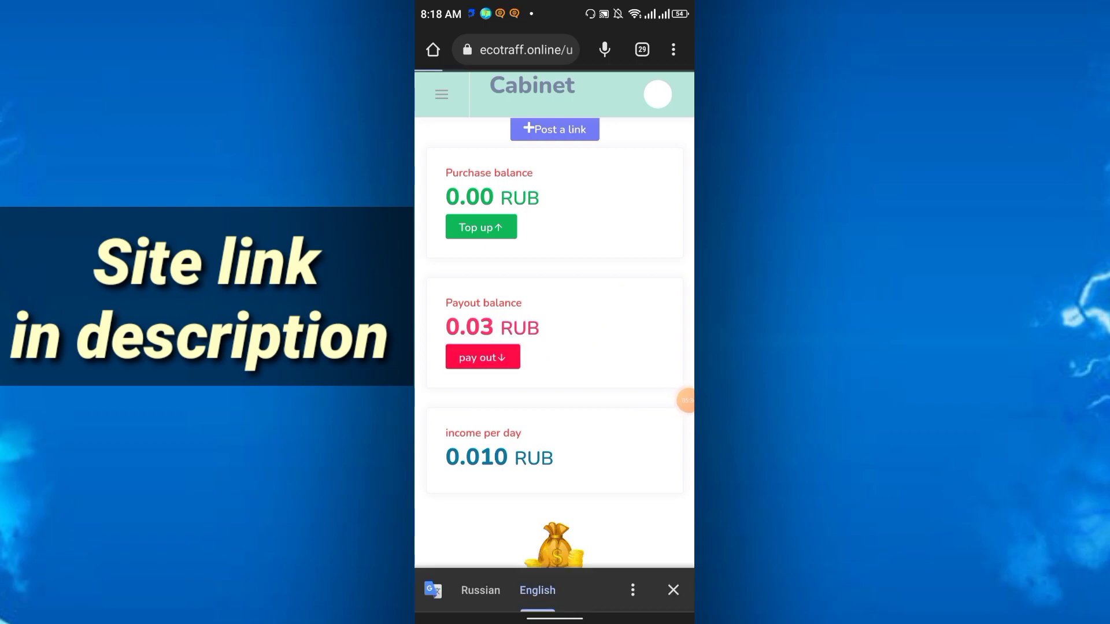
Step: Choose Payeer on the payout page, review its form with the 1 rub minimum, and return to the Cabinet
left_click(483, 357)
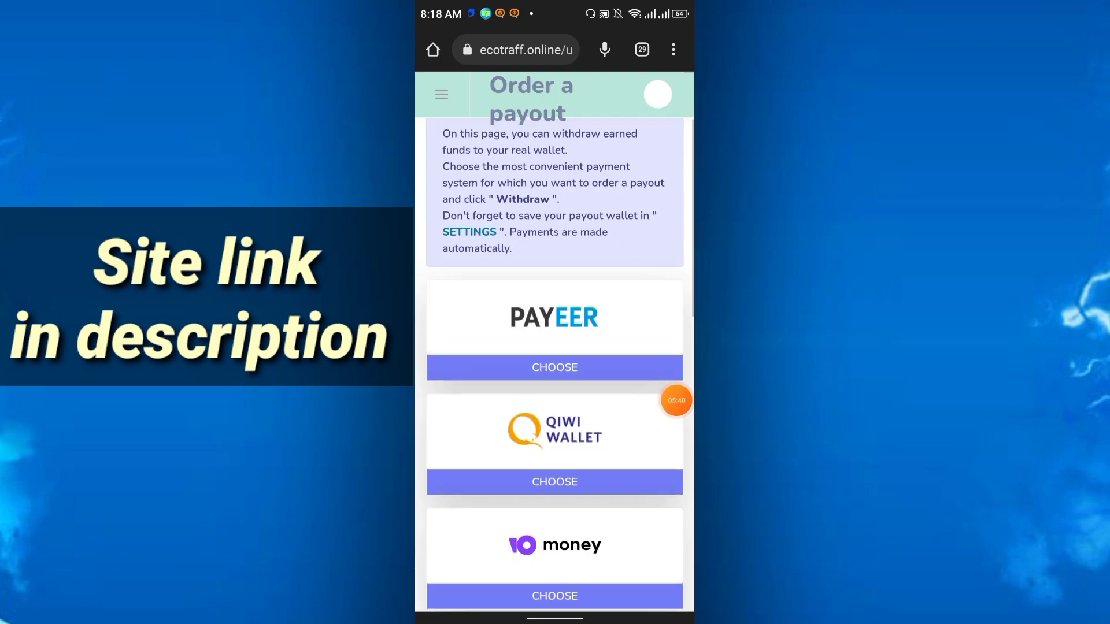
scroll("down", 3)
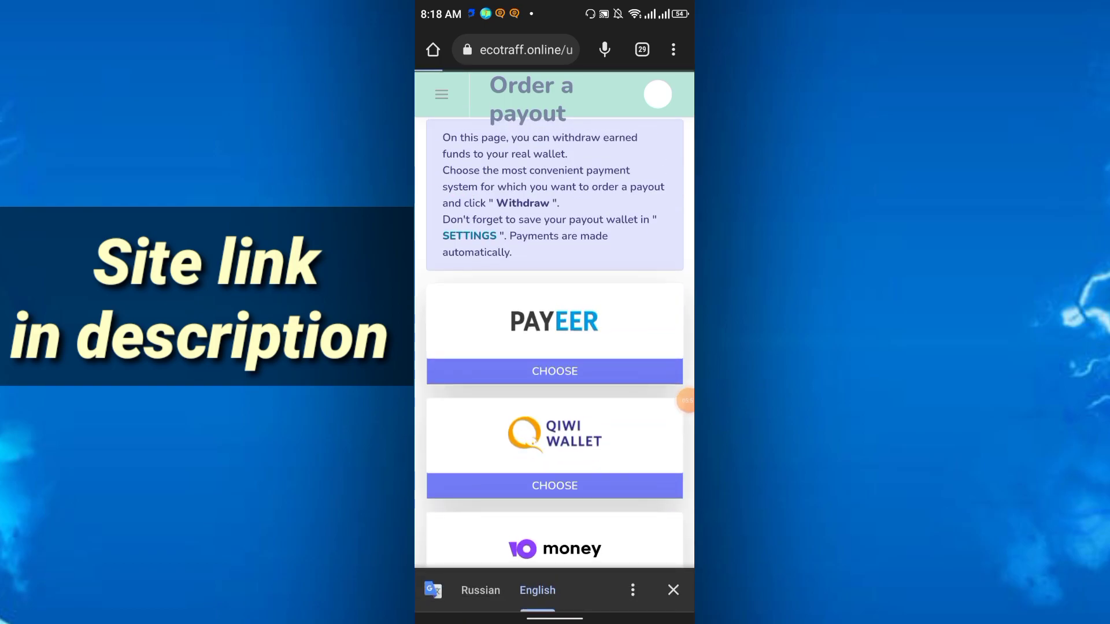
left_click(553, 371)
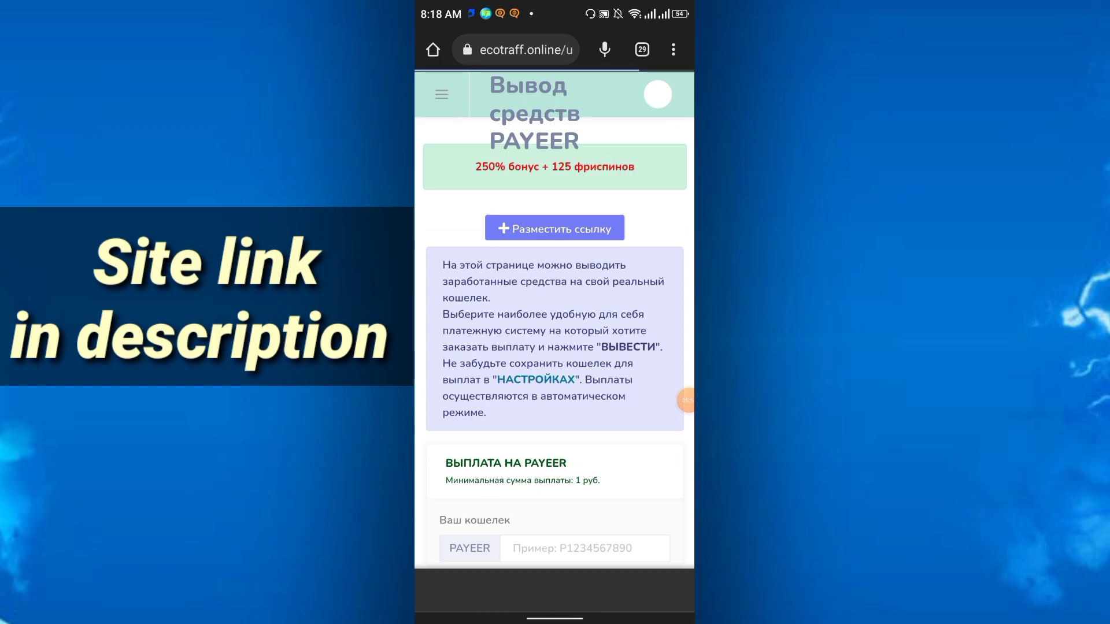
scroll("down", 3)
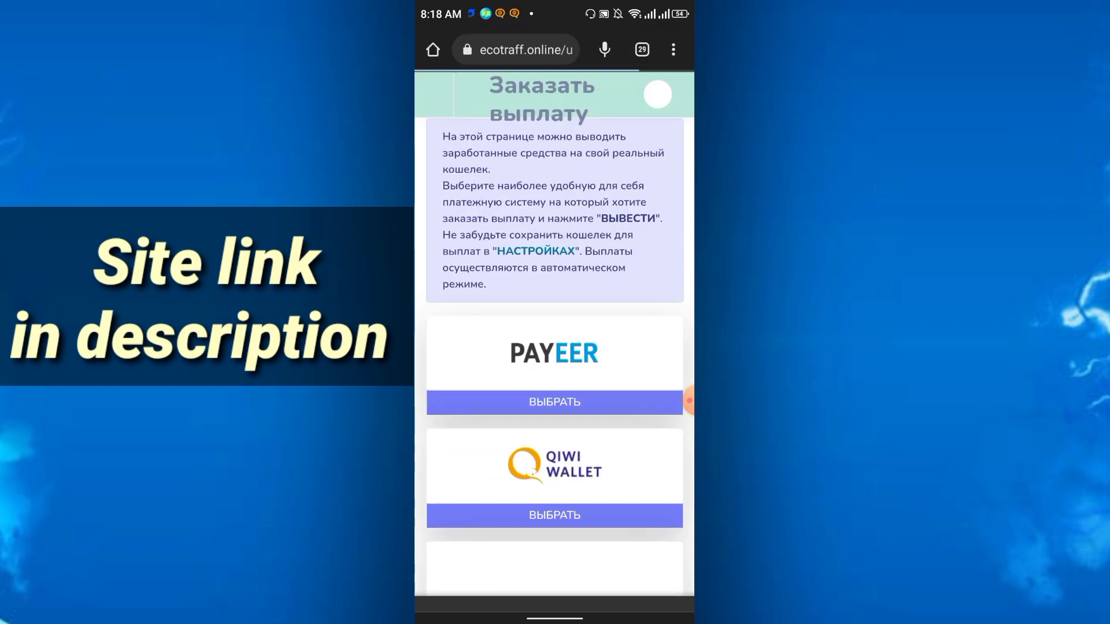
left_click(537, 589)
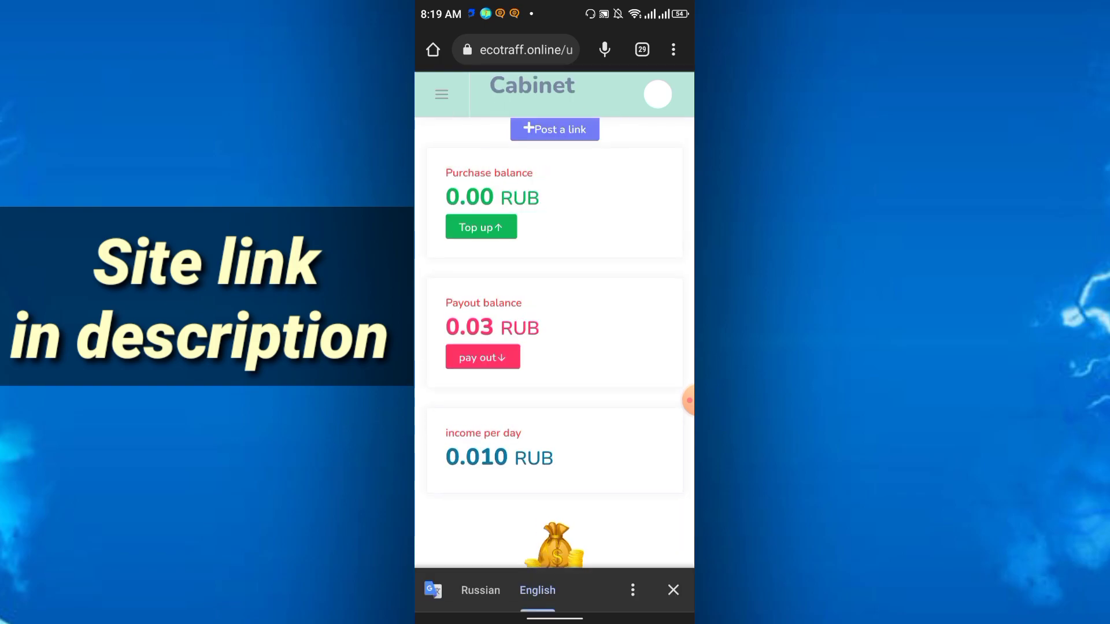
Step: Look through the Cabinet stats showing 0.02 RUB from surfing and close the Google Translate bar
scroll("down", 3)
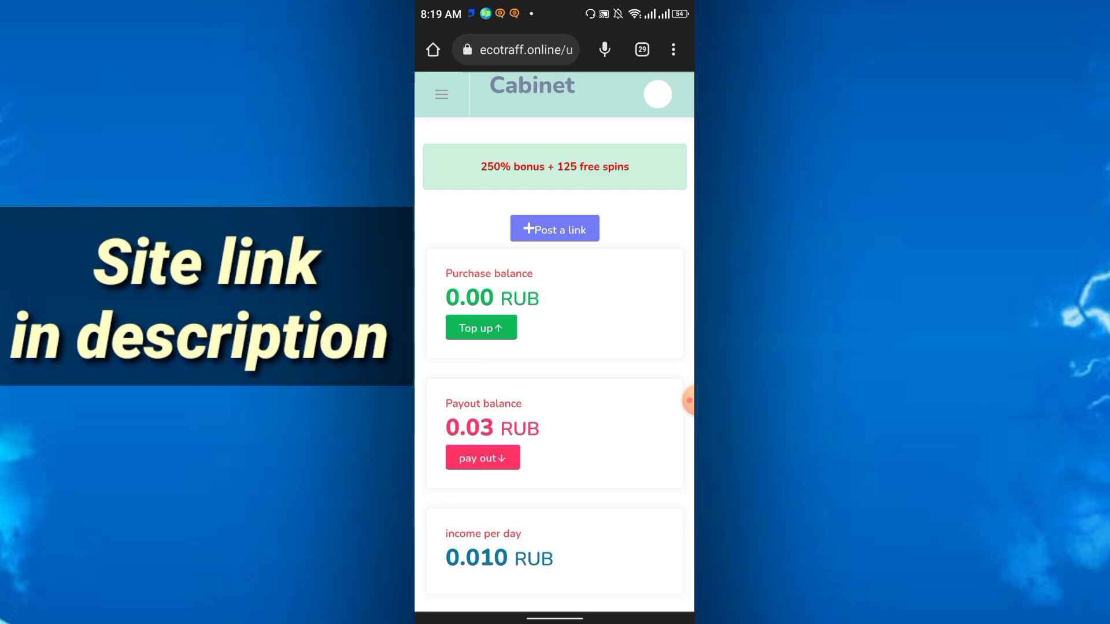
scroll("down", 3)
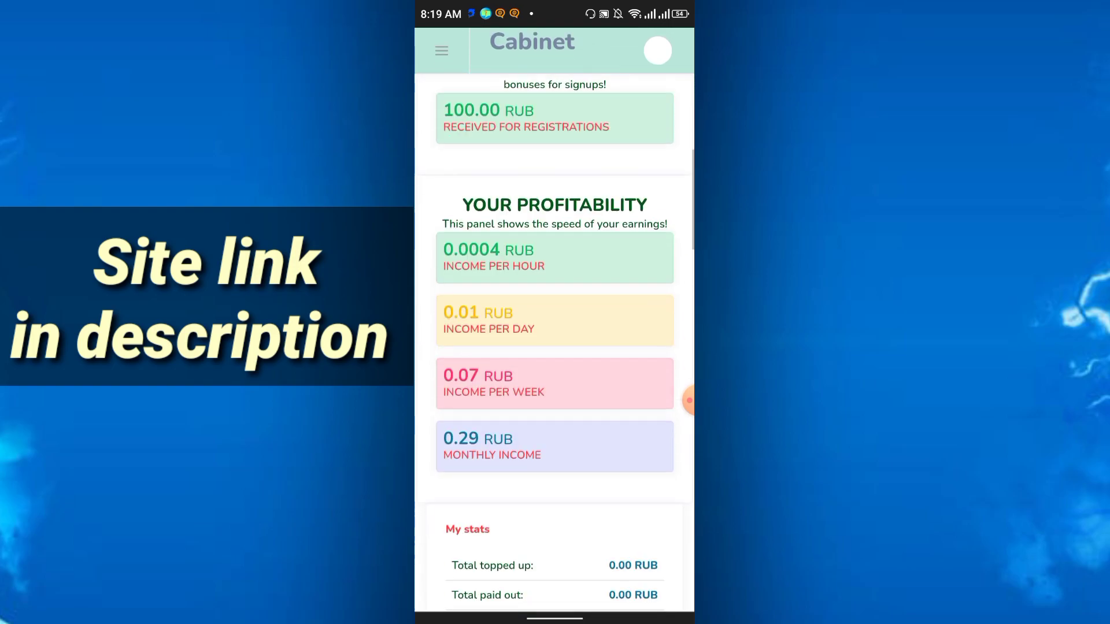
scroll("down", 3)
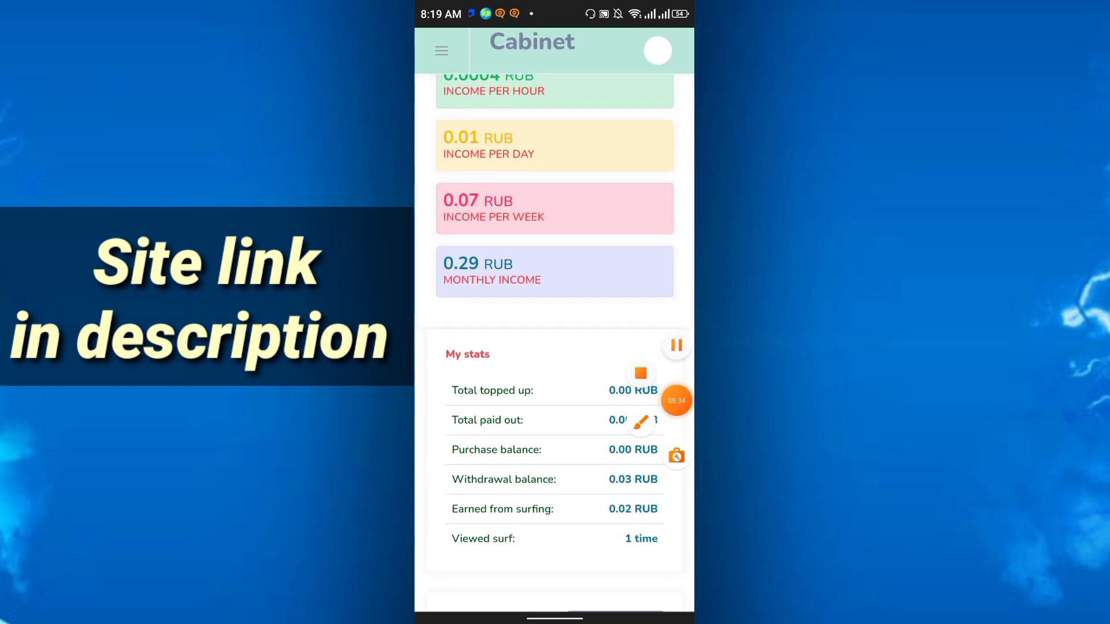
scroll("up", 3)
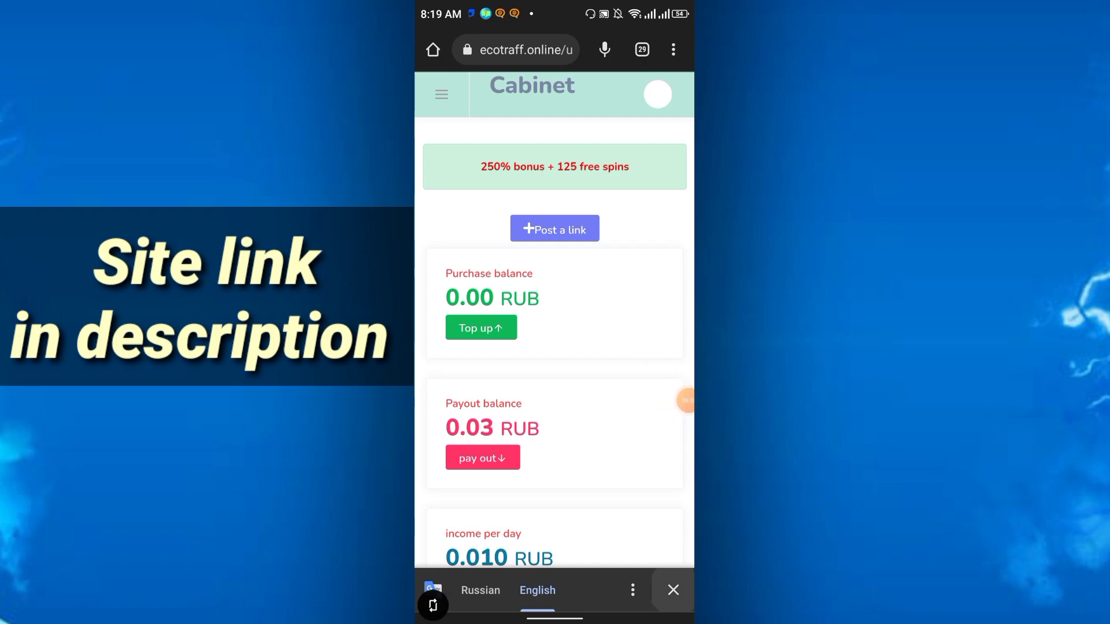
left_click(671, 589)
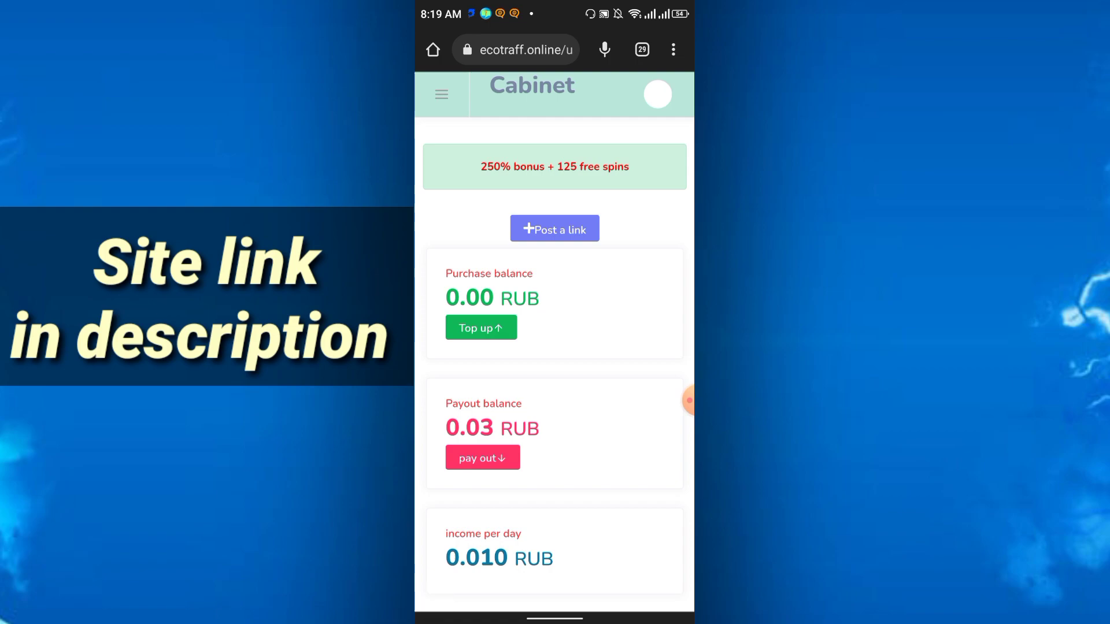